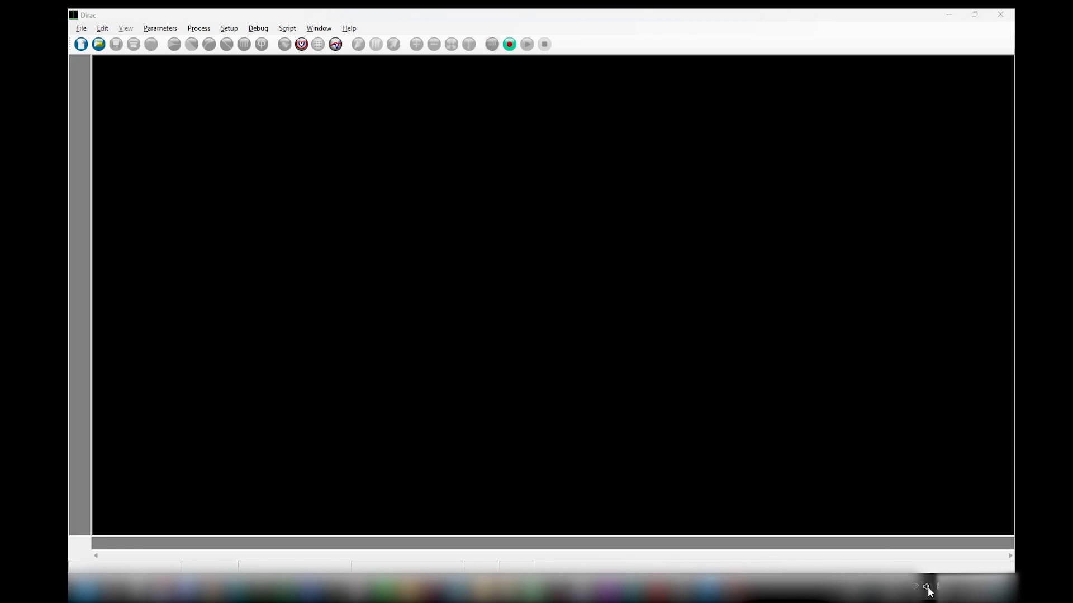
Step: List the Windows sound output devices and scroll to Speakers (USB AUDIO CODEC)
click(927, 586)
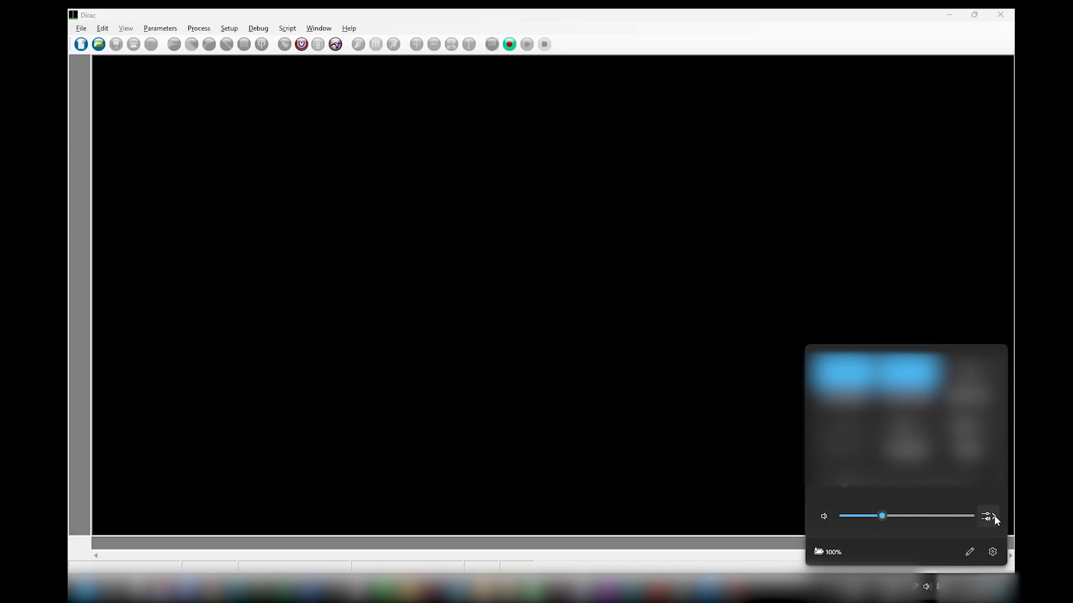
click(987, 516)
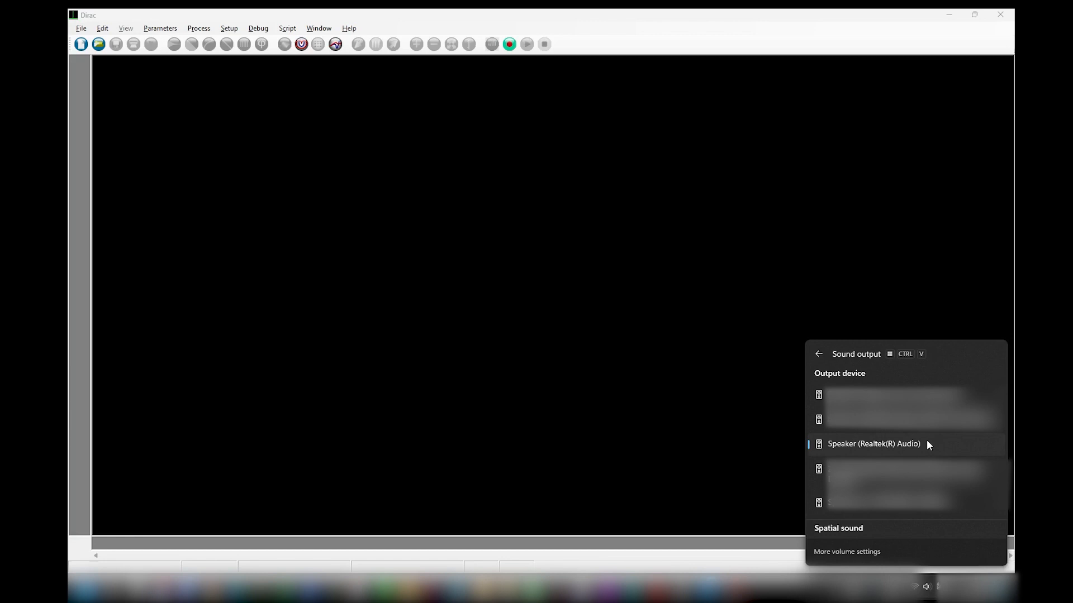
scroll(down, 3)
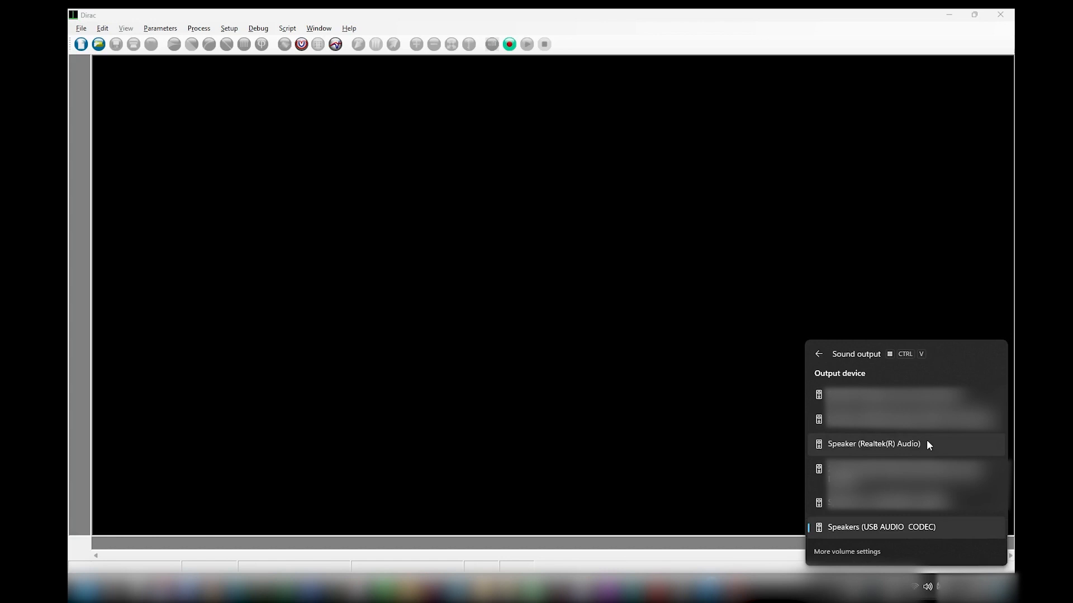
mouse_move(941, 533)
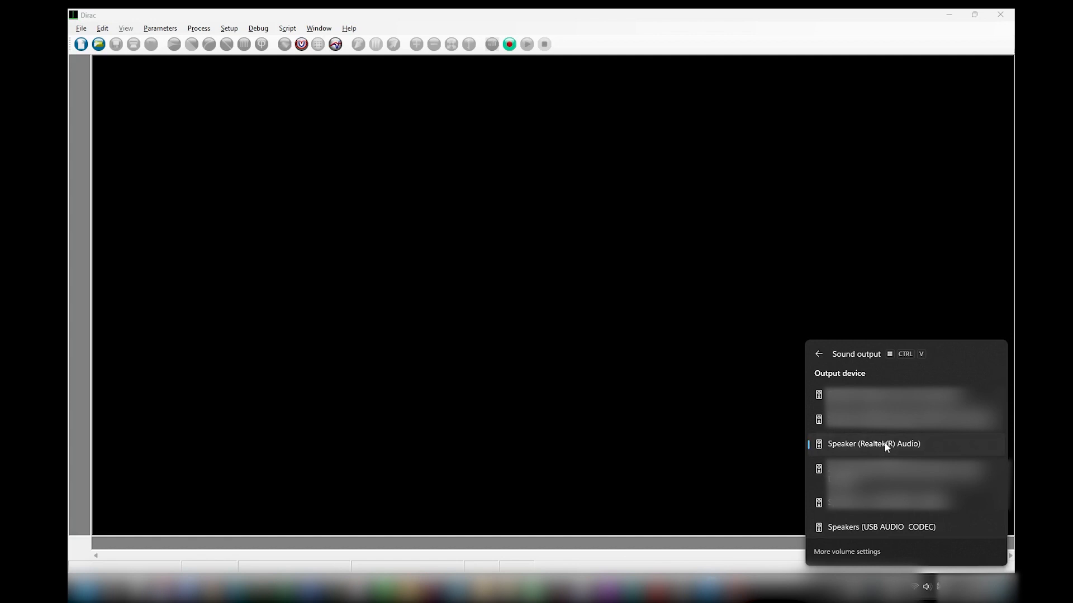
mouse_move(724, 435)
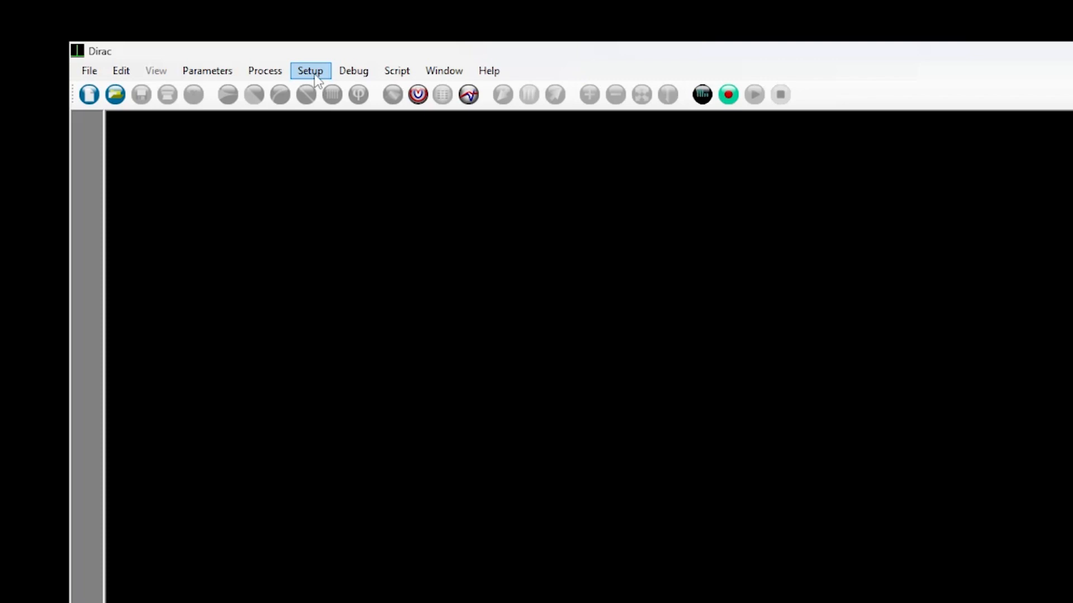
Step: Use Line (USB AUDIO CODEC) input and Speakers (USB AUDIO CODEC) output at 48000 Hz, without saved setup
click(310, 70)
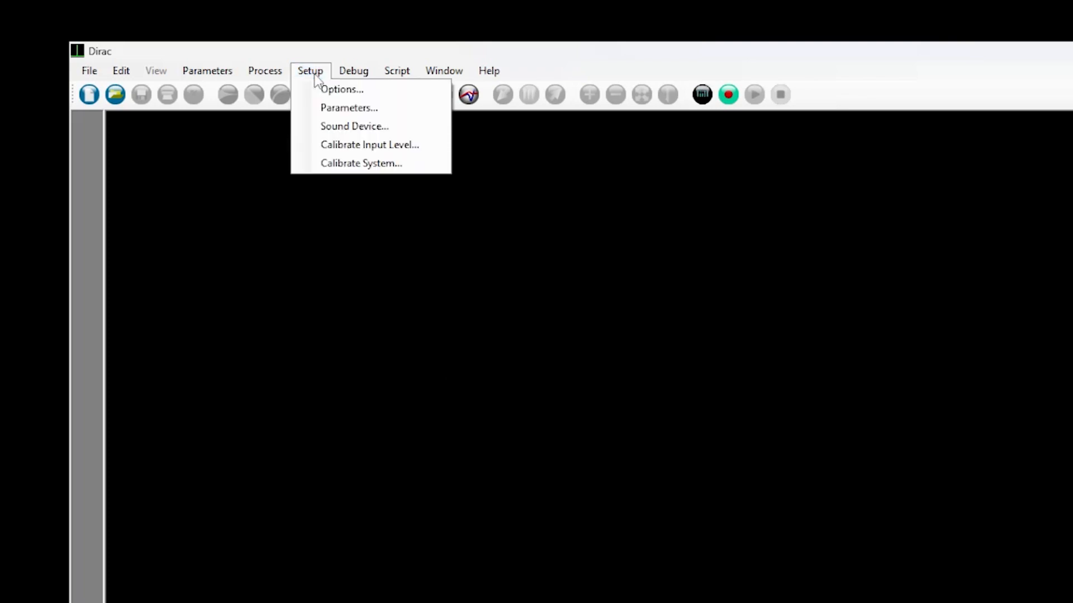
click(354, 126)
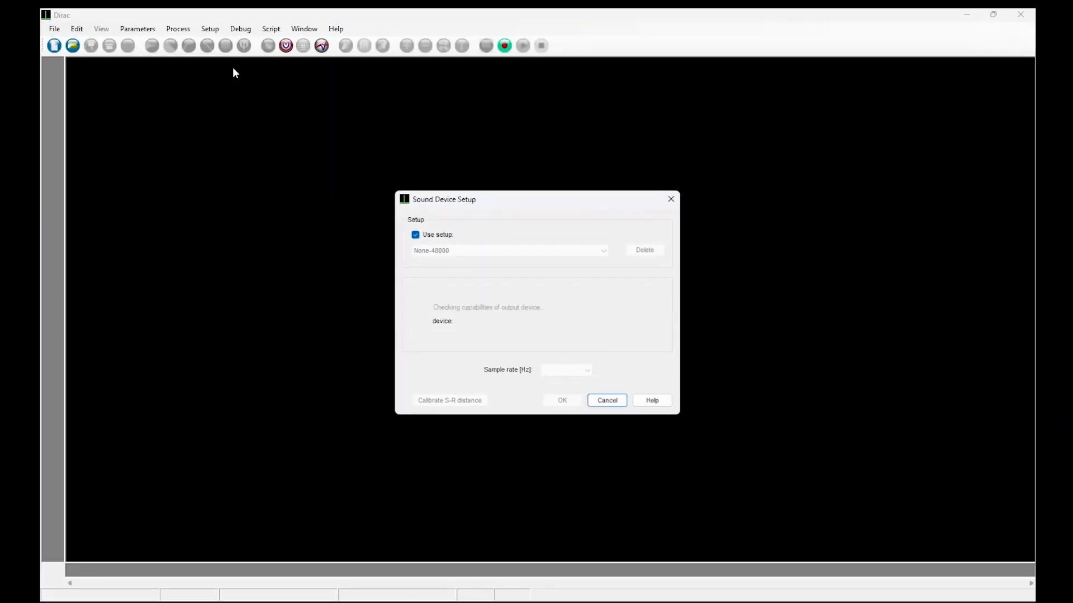
click(414, 234)
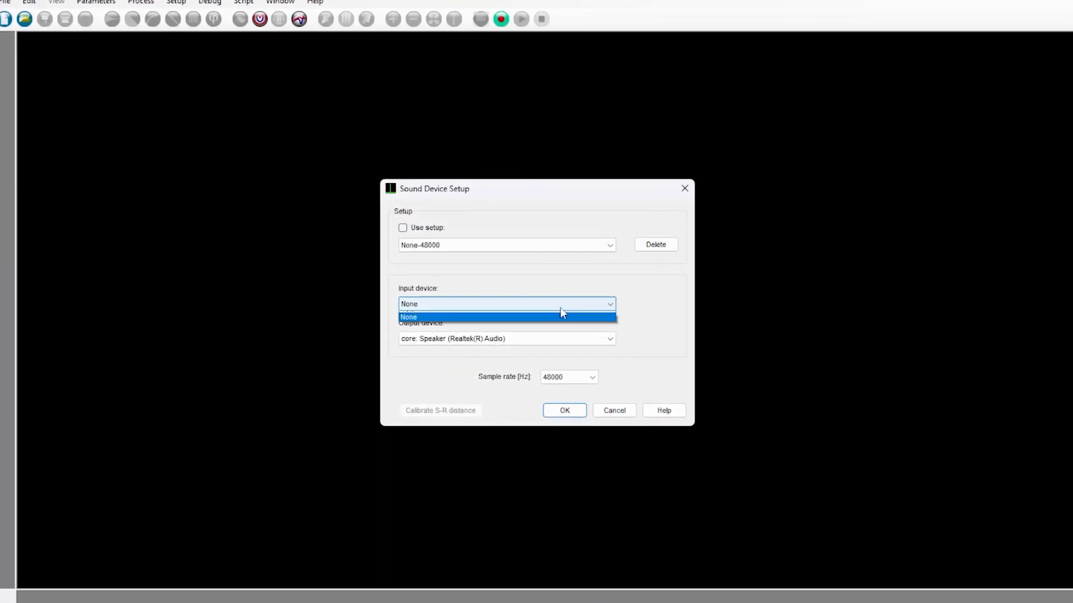
click(505, 304)
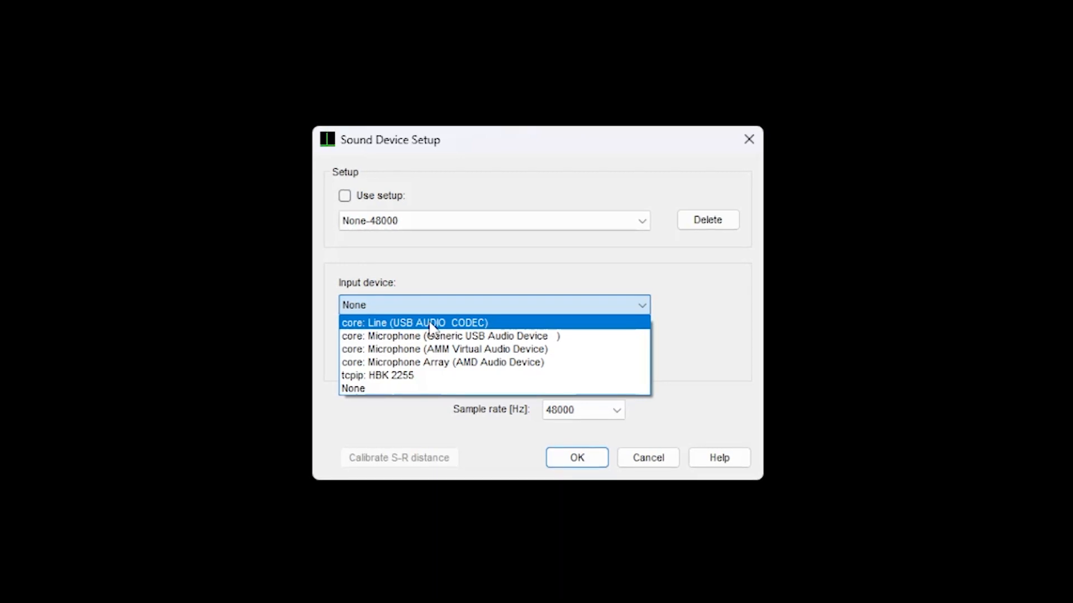
click(414, 323)
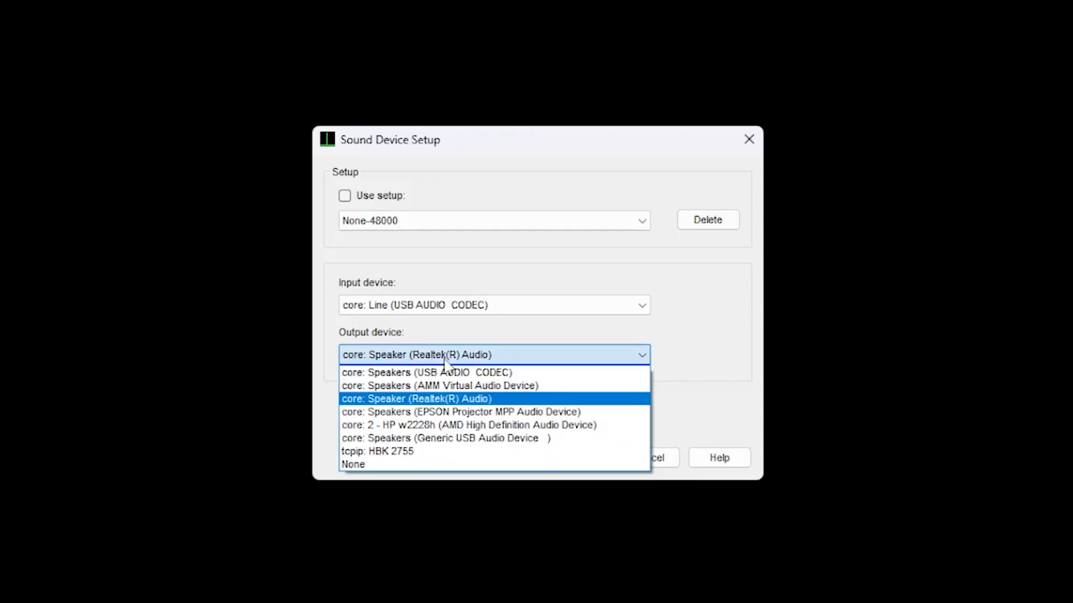
mouse_move(438, 373)
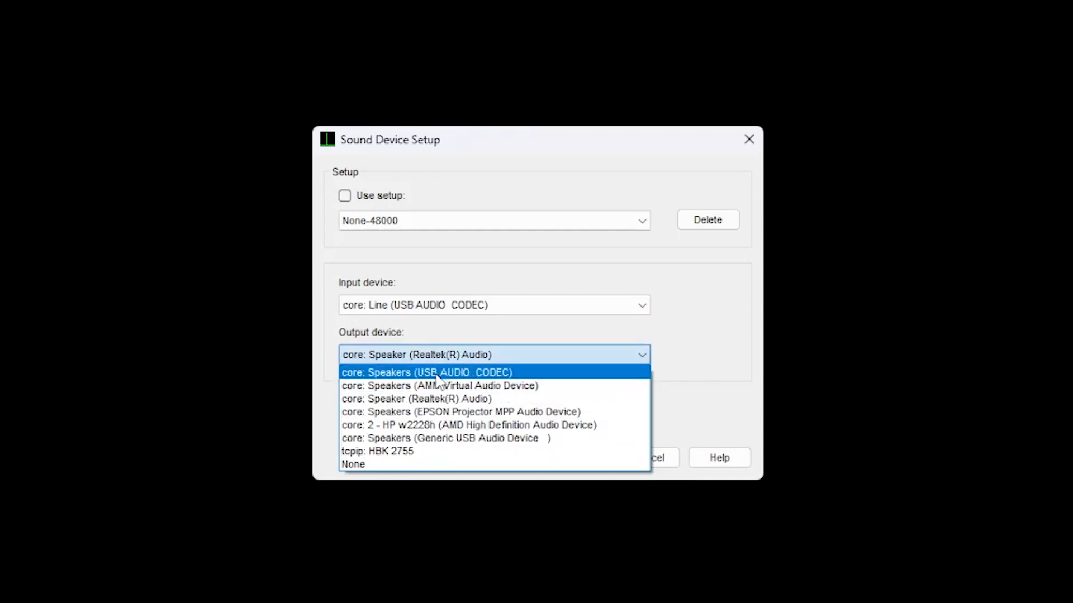
click(426, 373)
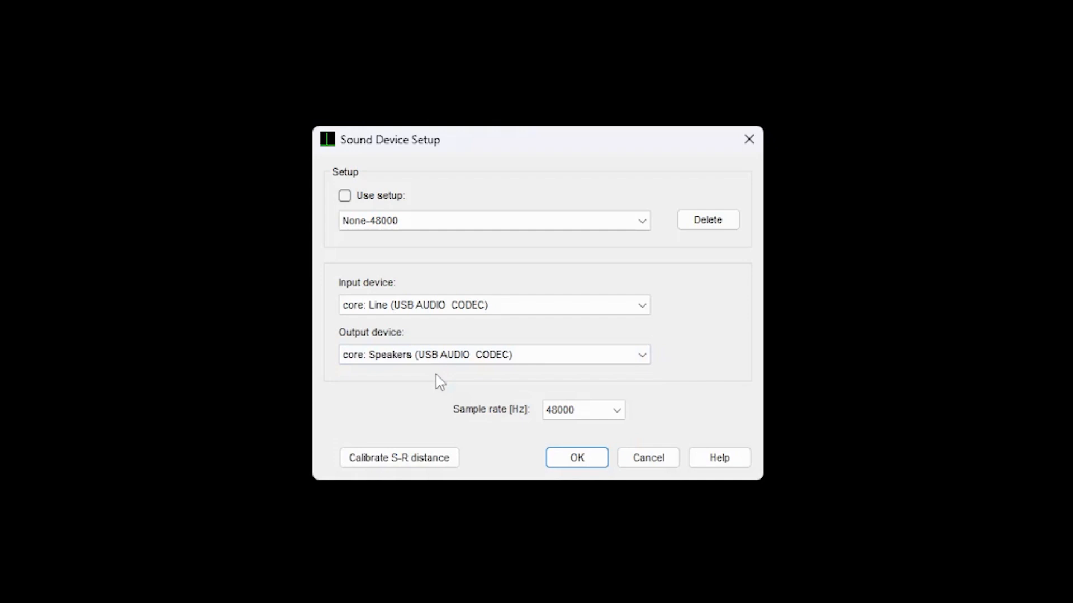
click(582, 409)
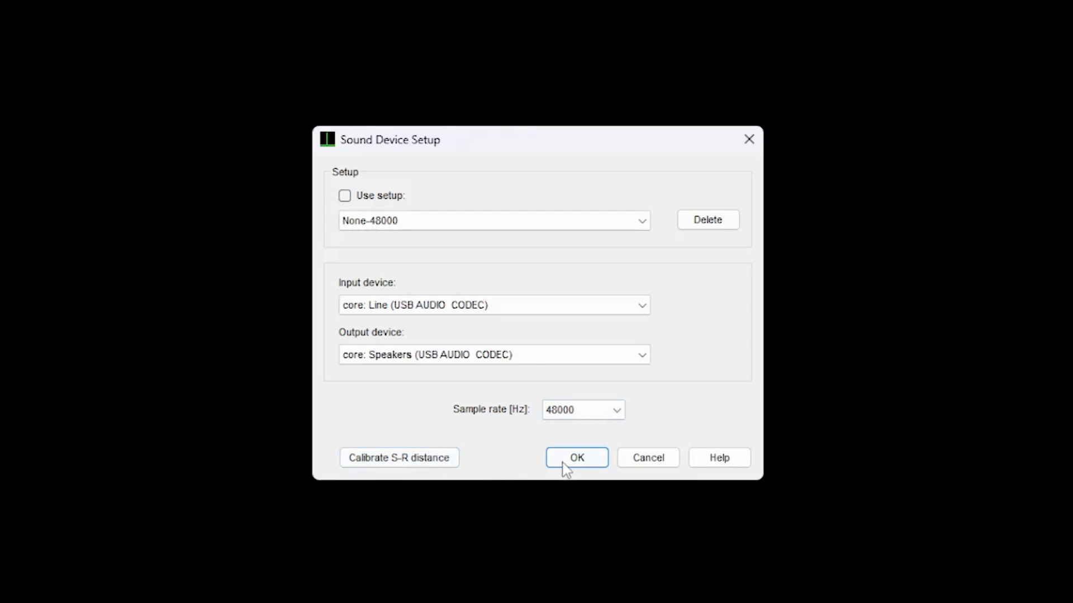
Step: Confirm the device settings and name the new setup 2755-port2-48000
click(576, 457)
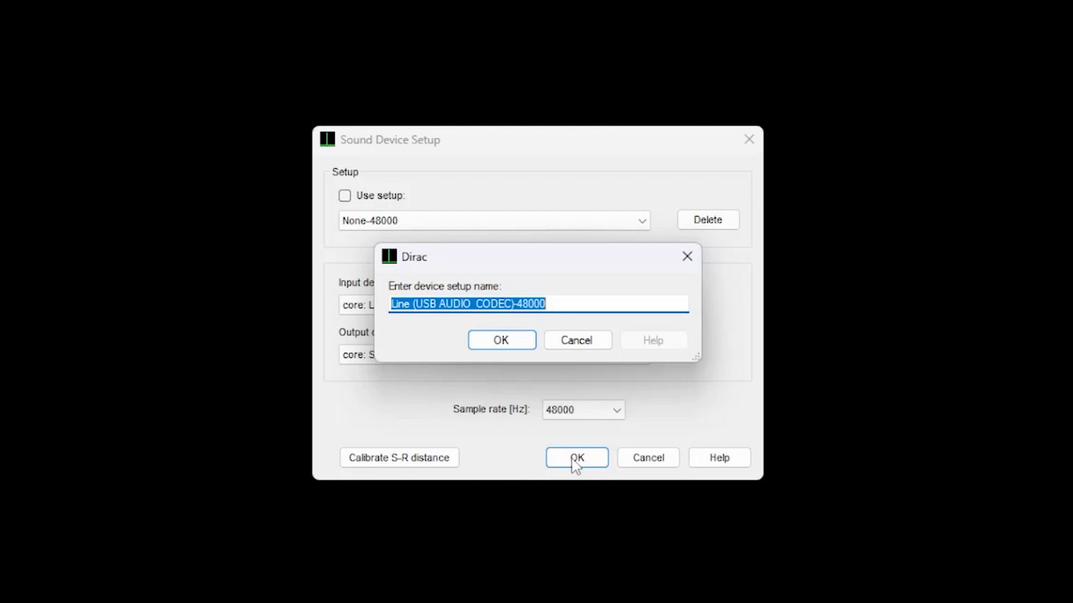
text(2755-)
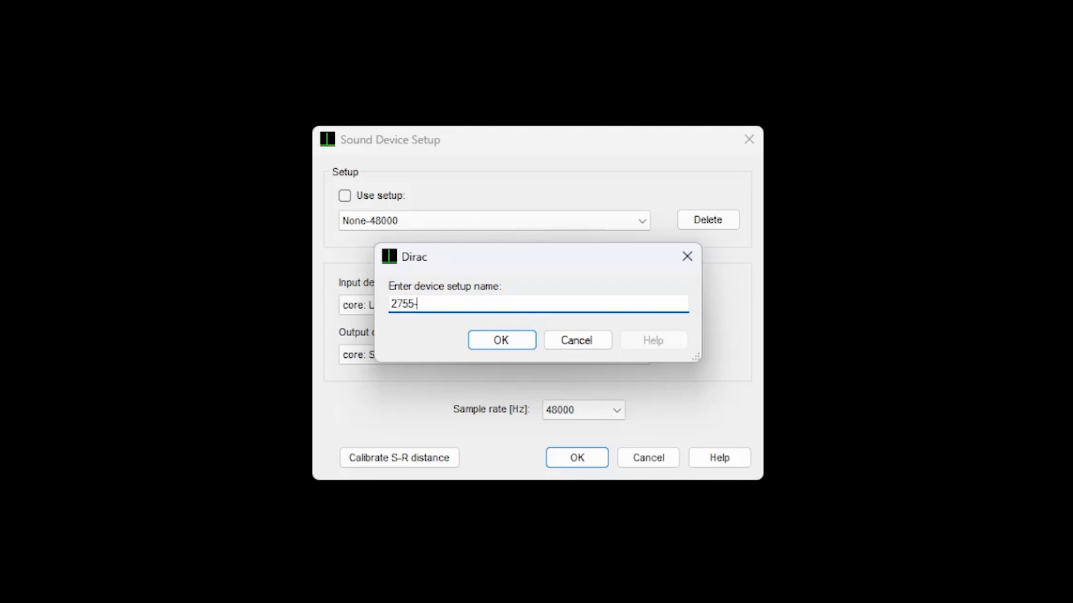
text(port2)
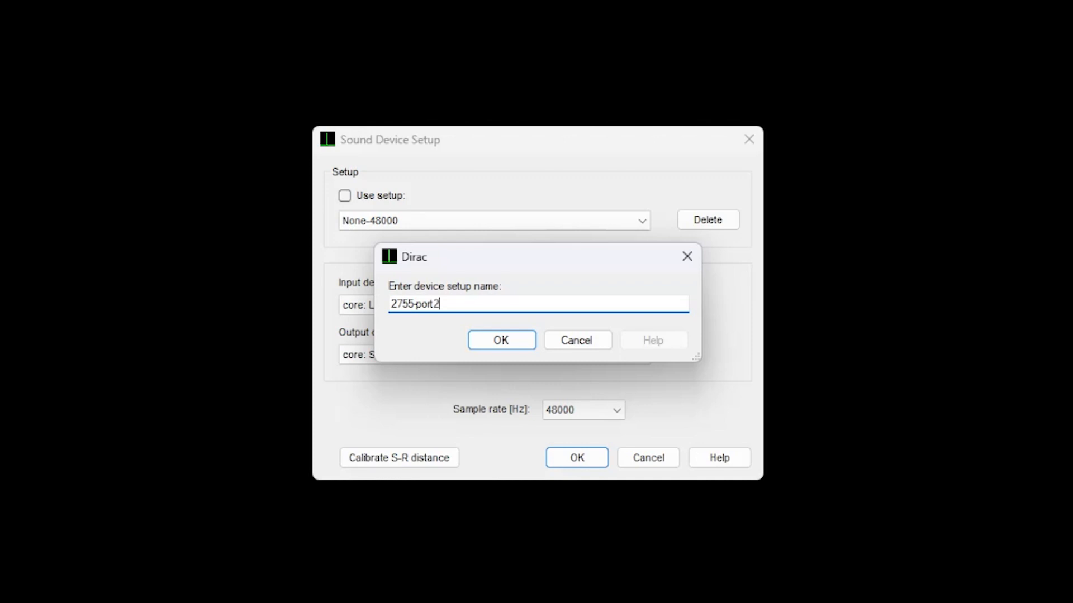
text(-)
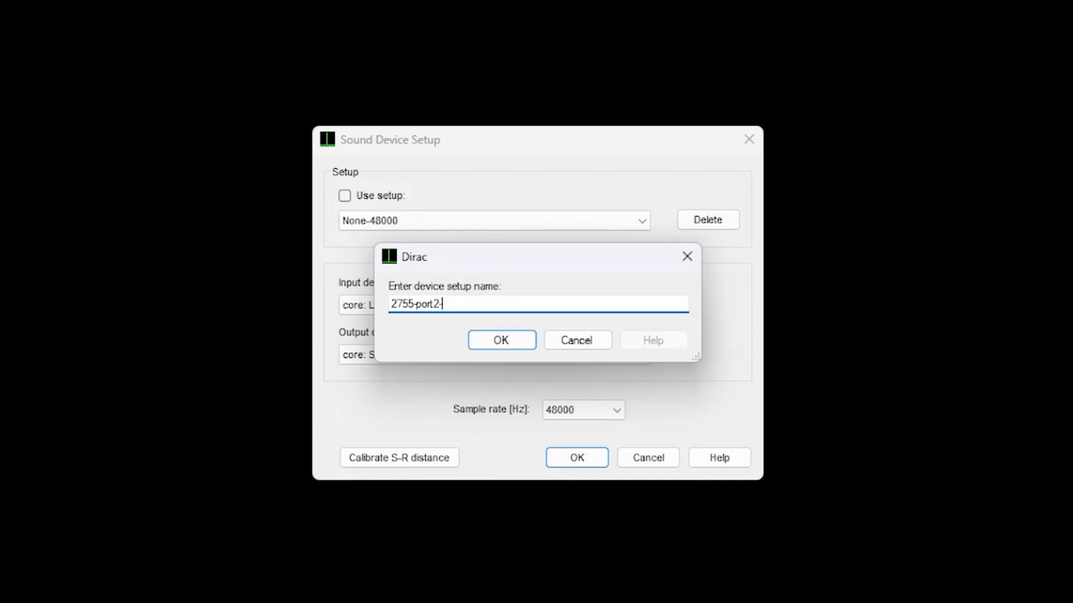
text(4)
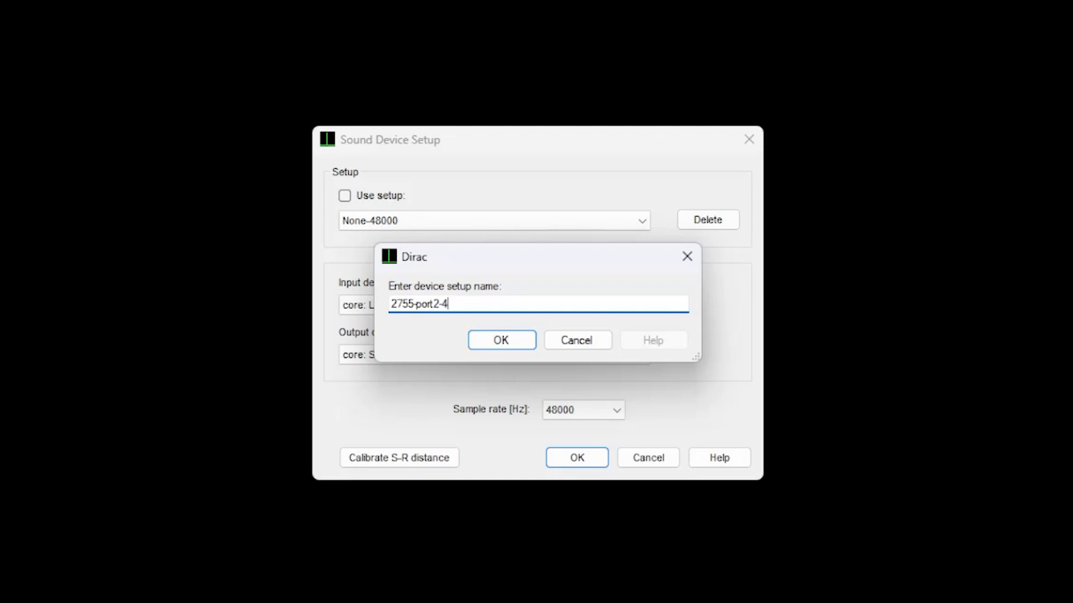
text(00)
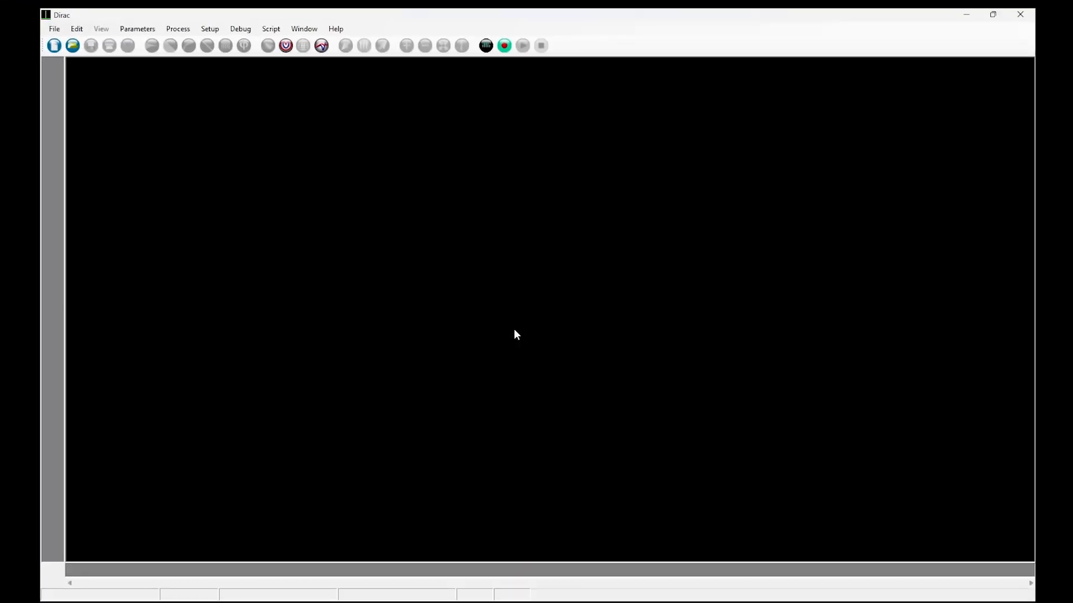
mouse_move(518, 323)
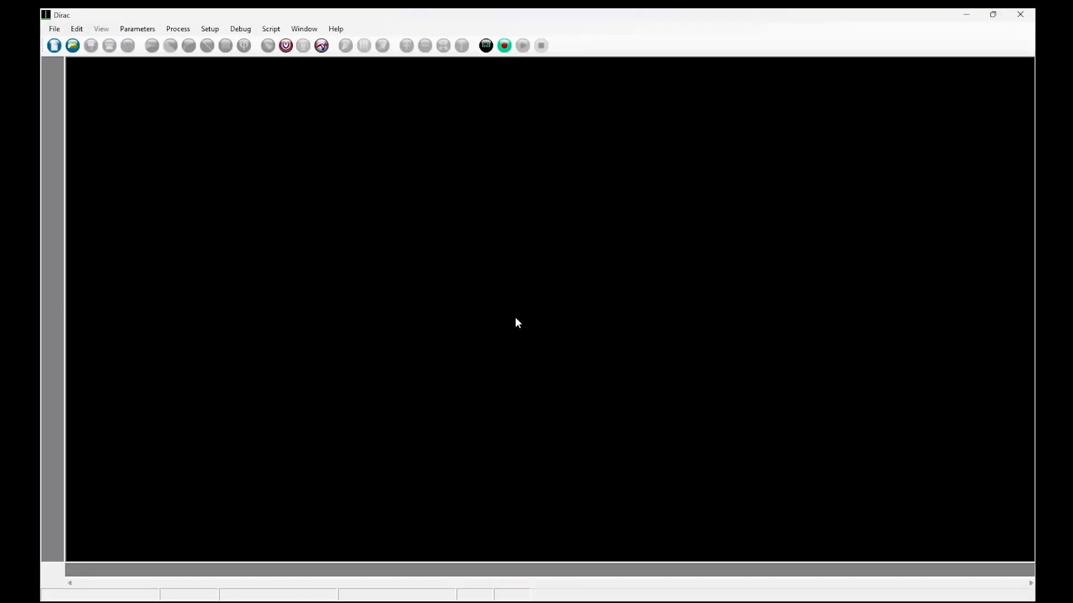
mouse_move(504, 45)
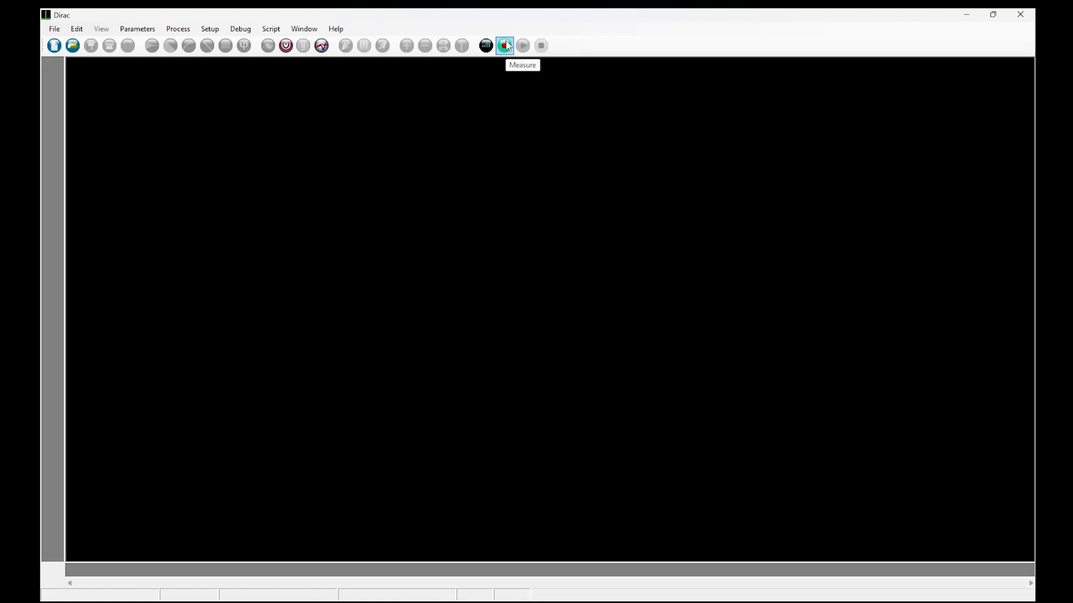
Step: Set a 5.46 s signal length with Signal-mode Ch1 receiving, then play a test signal
click(504, 45)
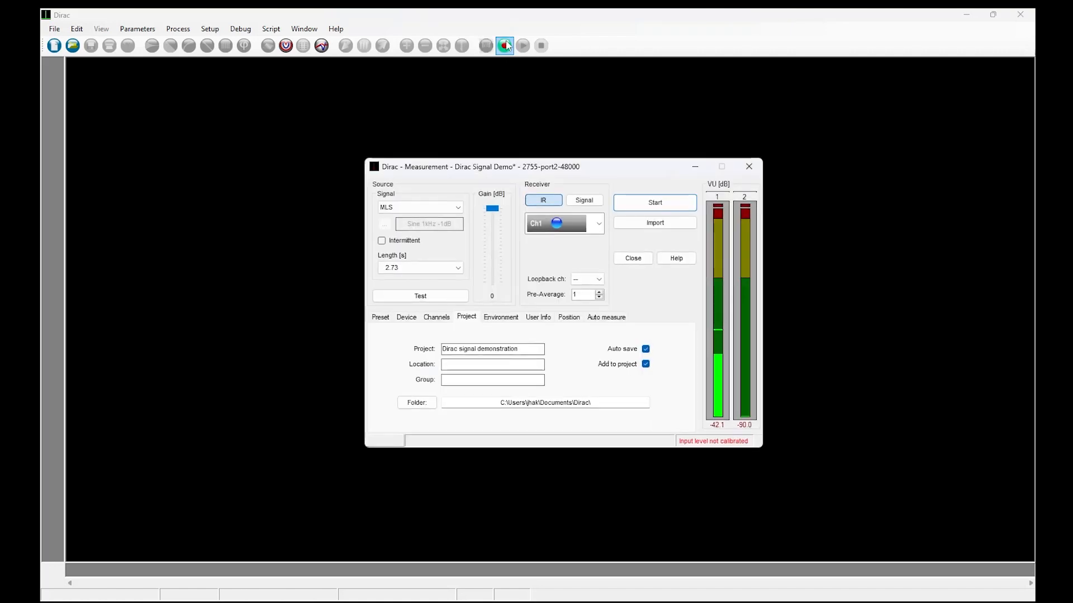
click(504, 45)
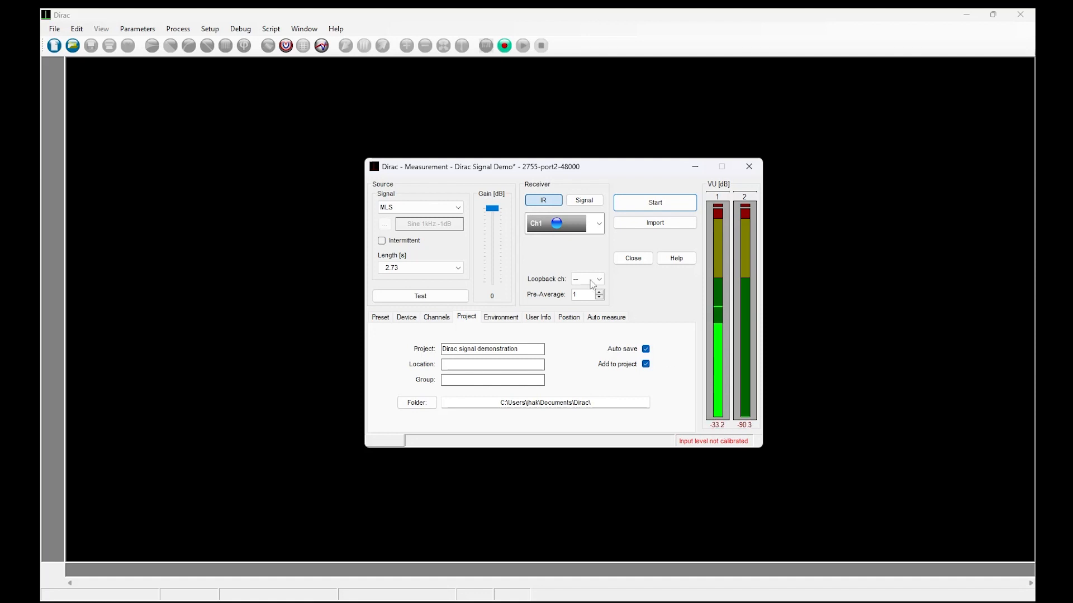
mouse_move(441, 192)
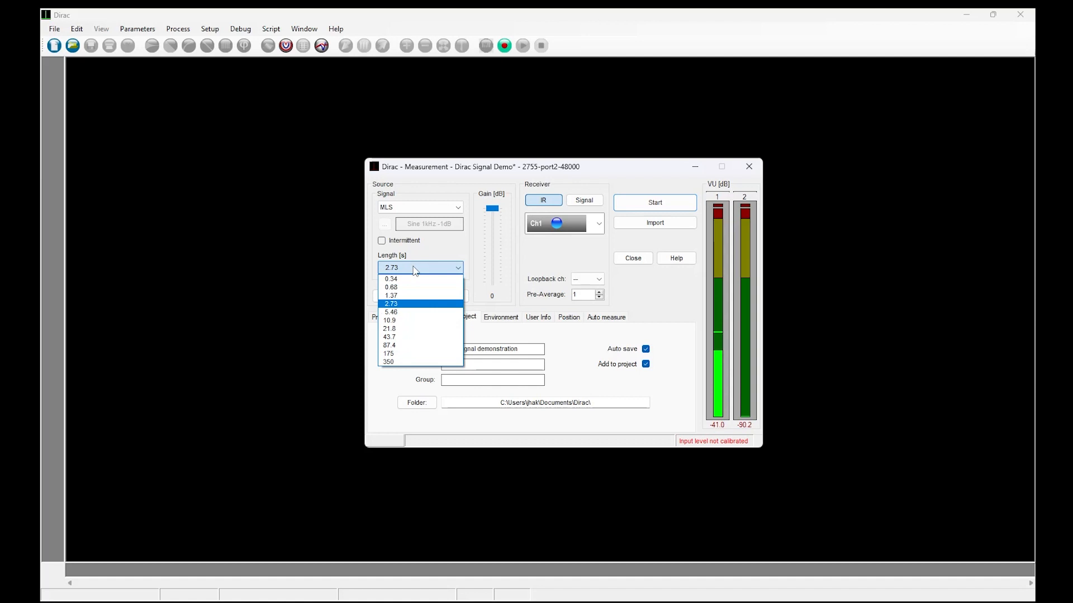
click(391, 313)
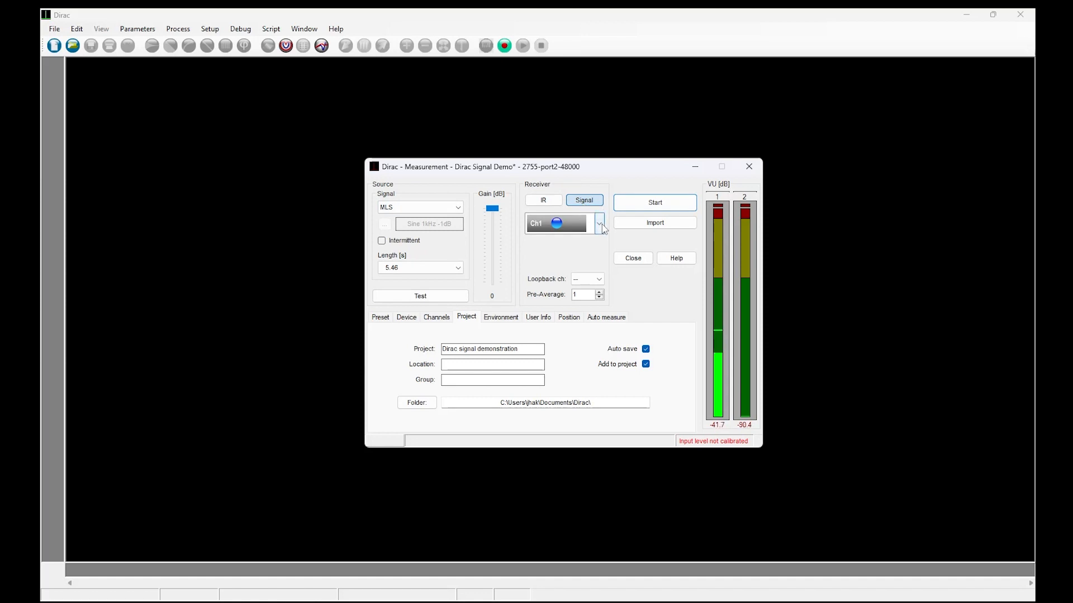
click(600, 224)
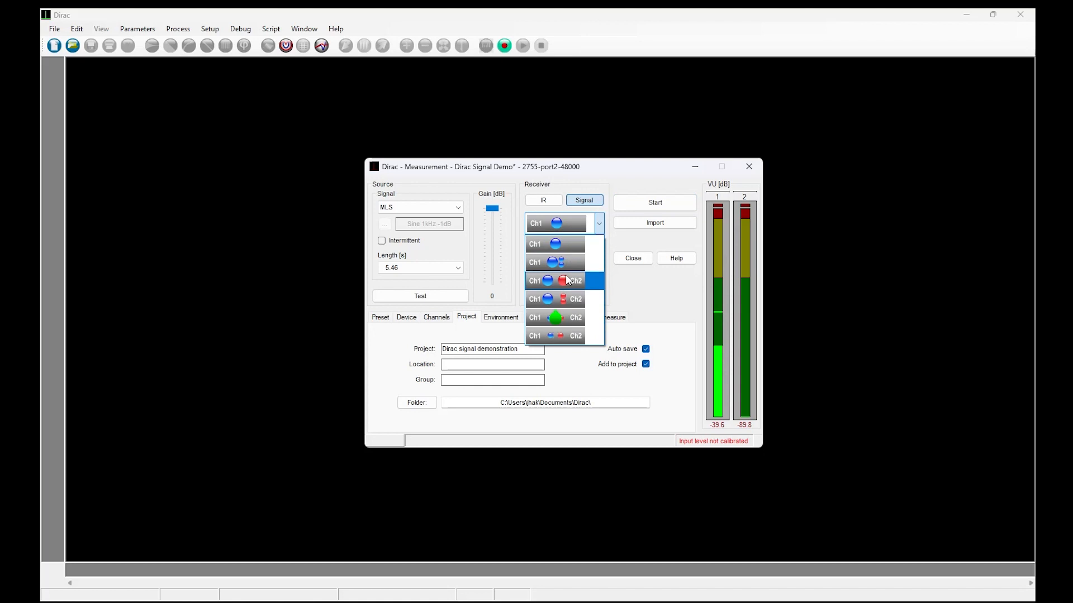
click(555, 244)
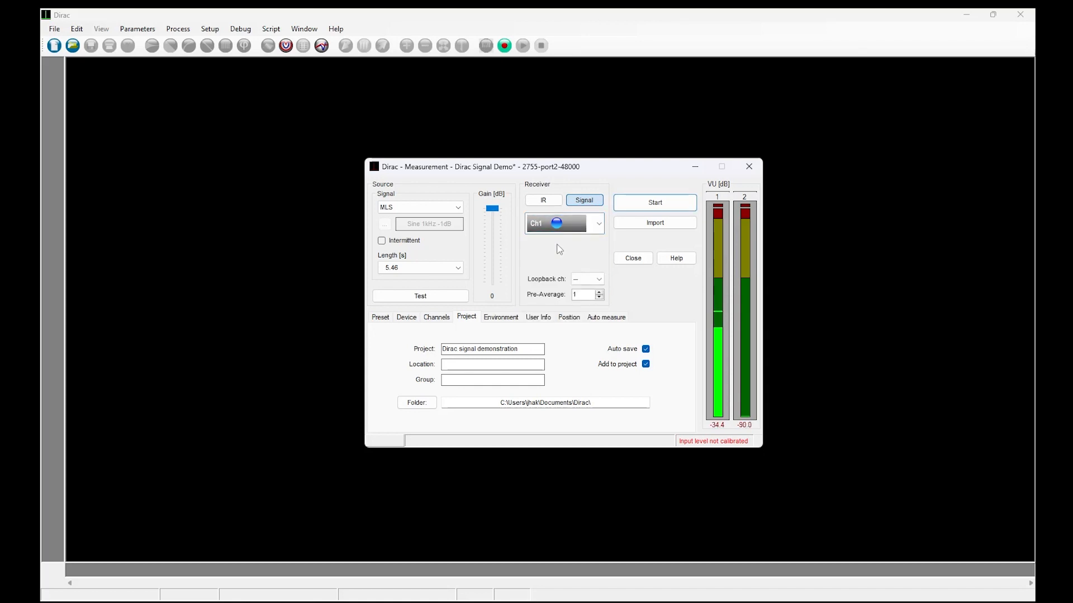
click(419, 296)
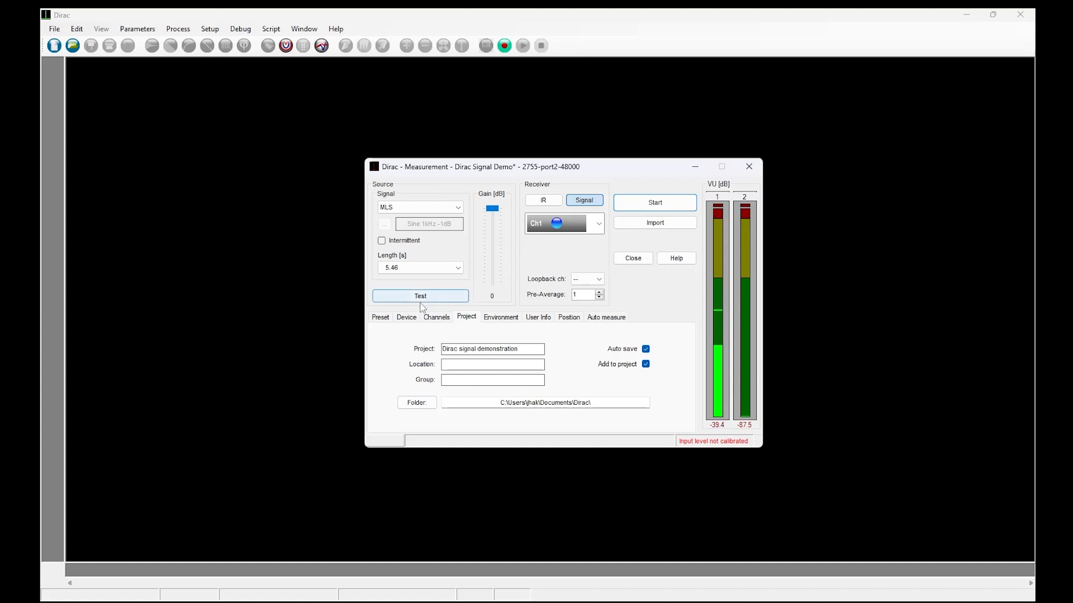
click(406, 317)
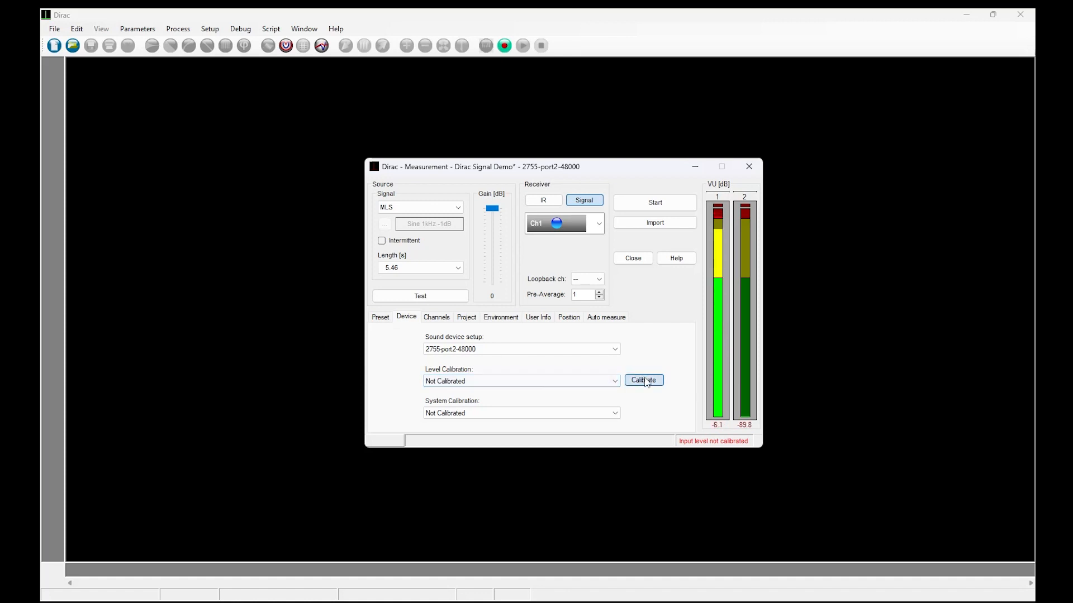
Step: Calibrate channel 1 against a 94 dB calibrator and save it as SPL-2755
click(643, 381)
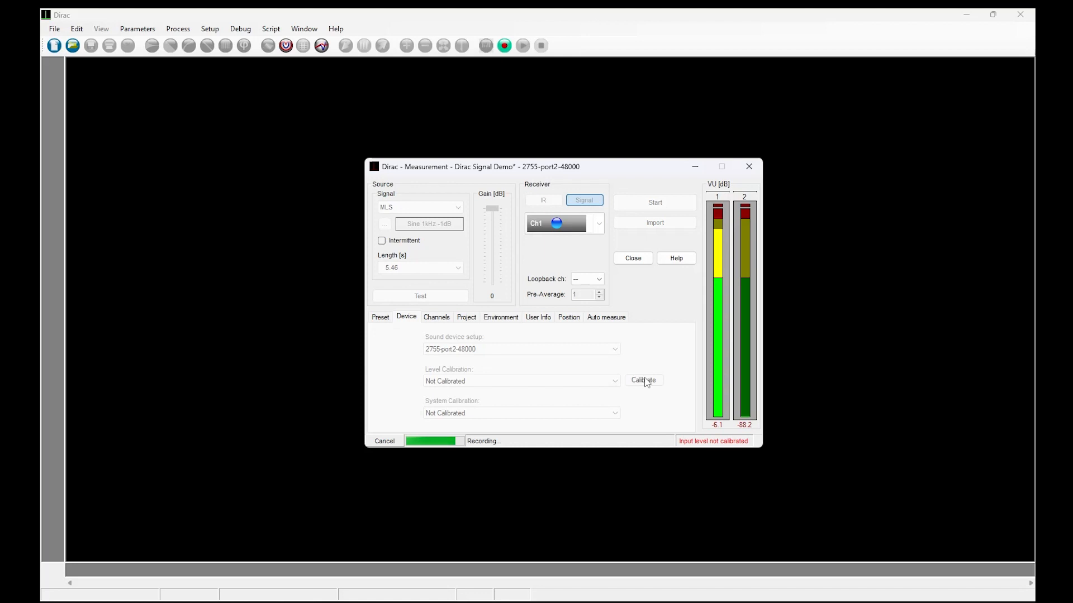
click(643, 380)
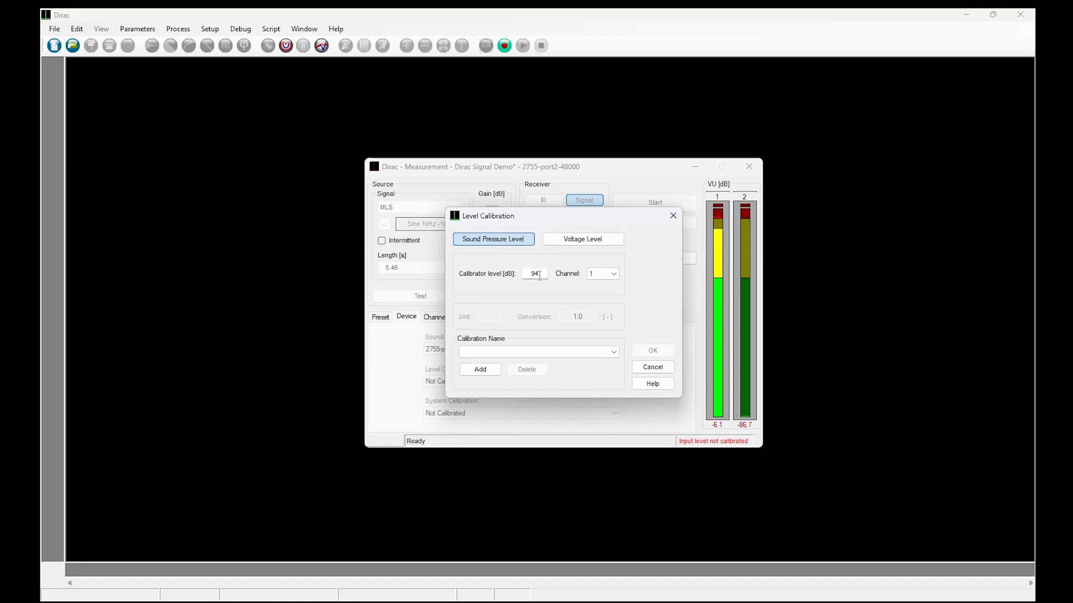
click(480, 369)
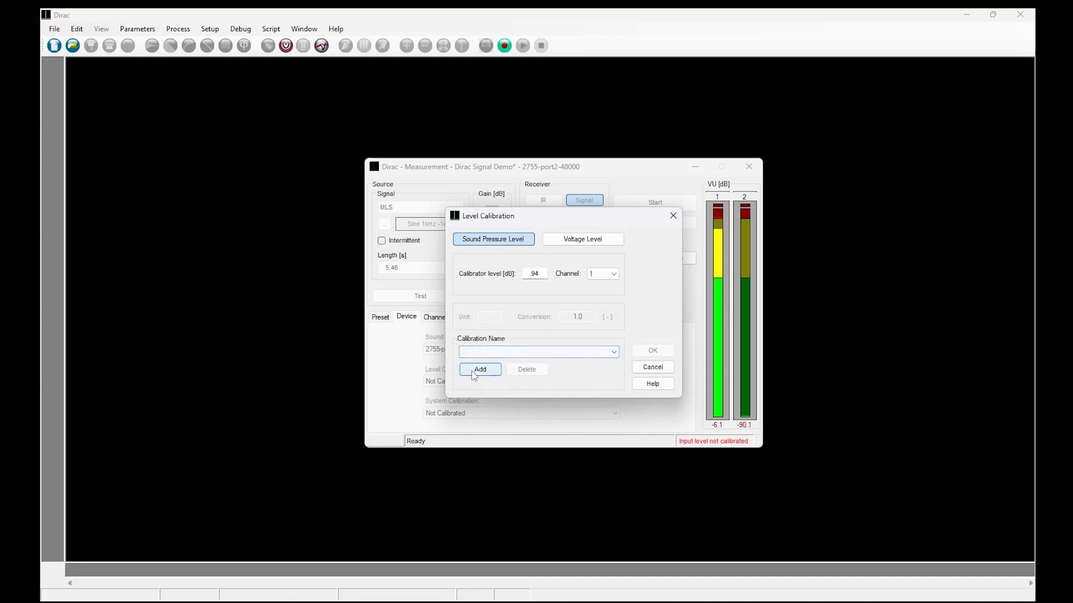
click(479, 369)
text(SPL)
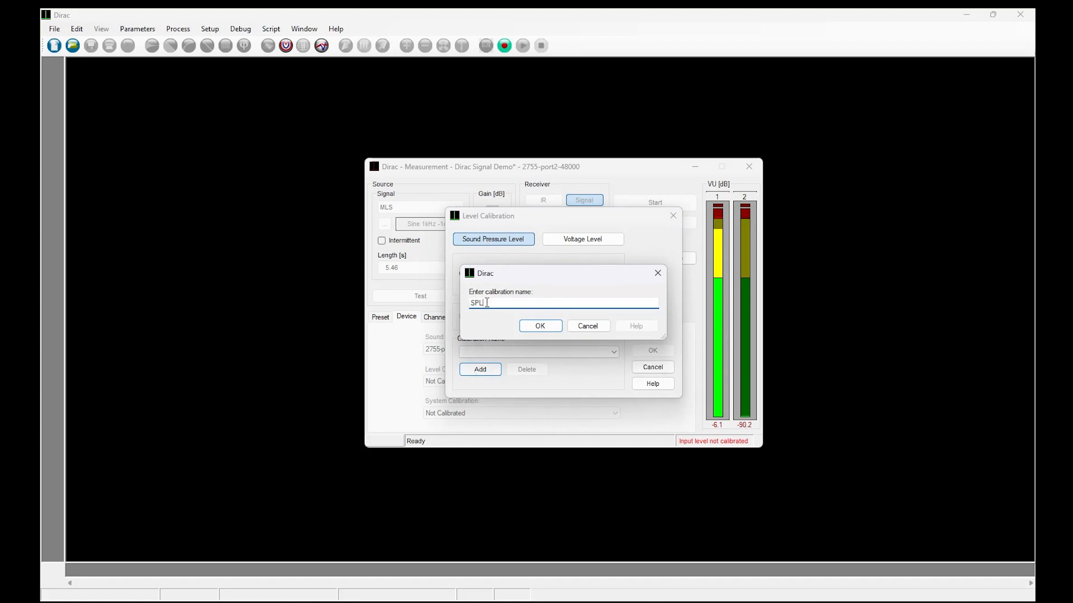
text(-2755)
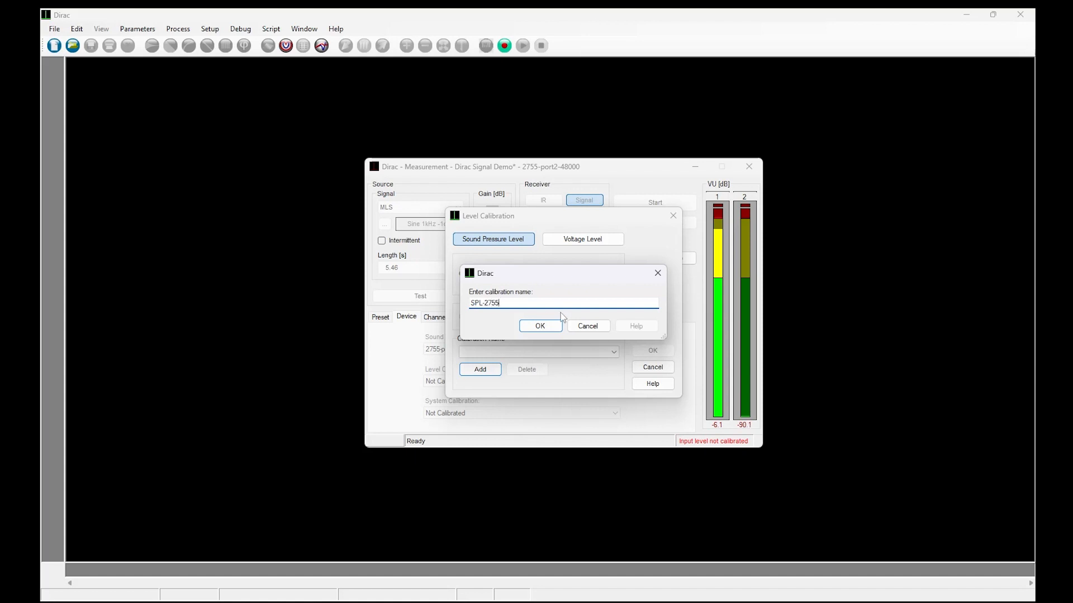
click(540, 326)
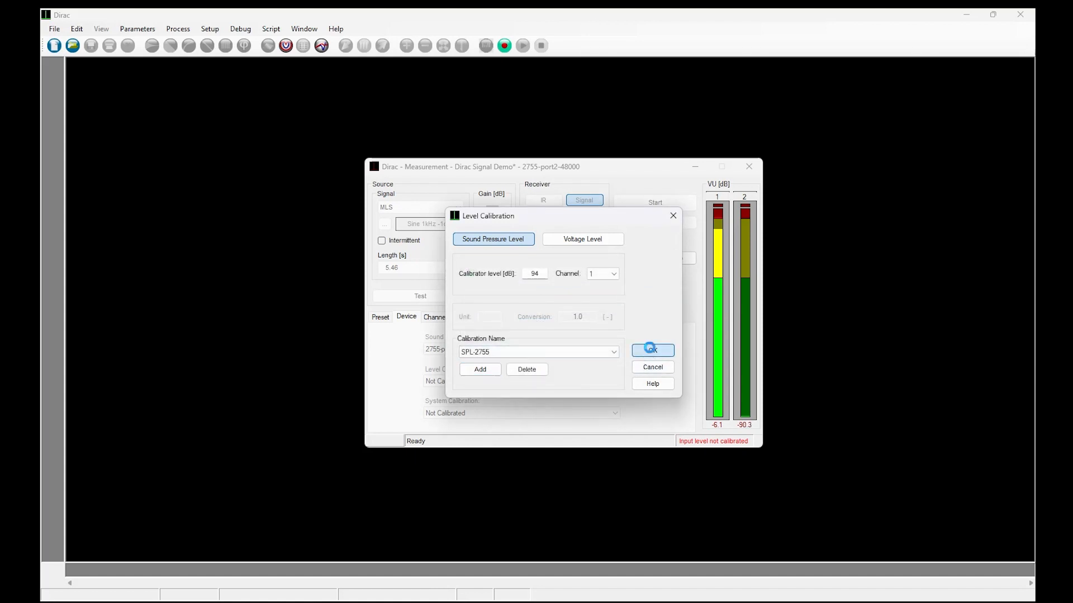
click(651, 350)
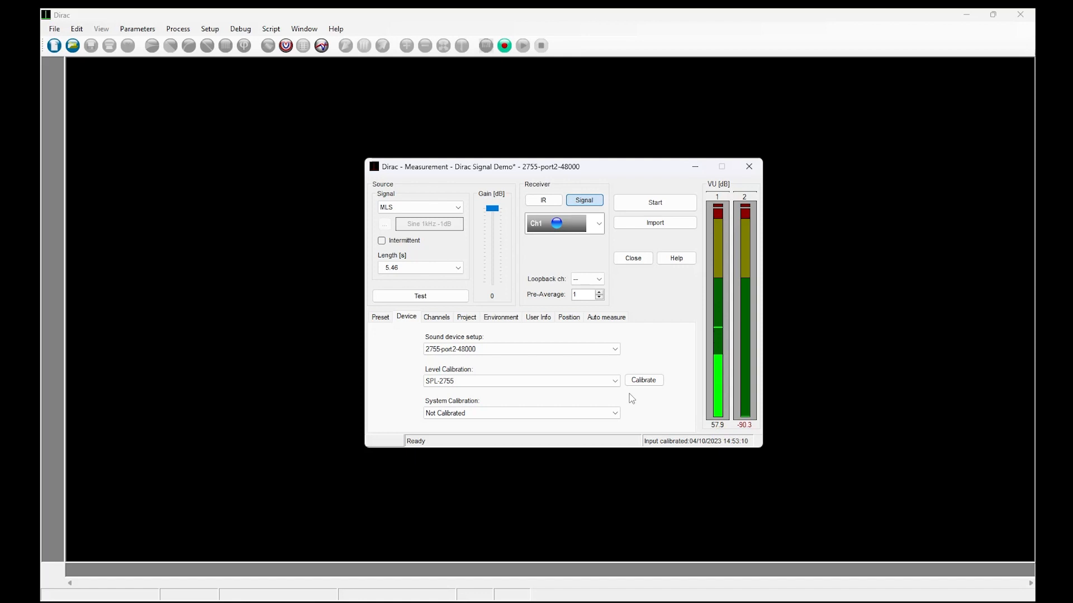
Step: Exclude Output and Ch. 2 so only channel 1 is measured
click(436, 317)
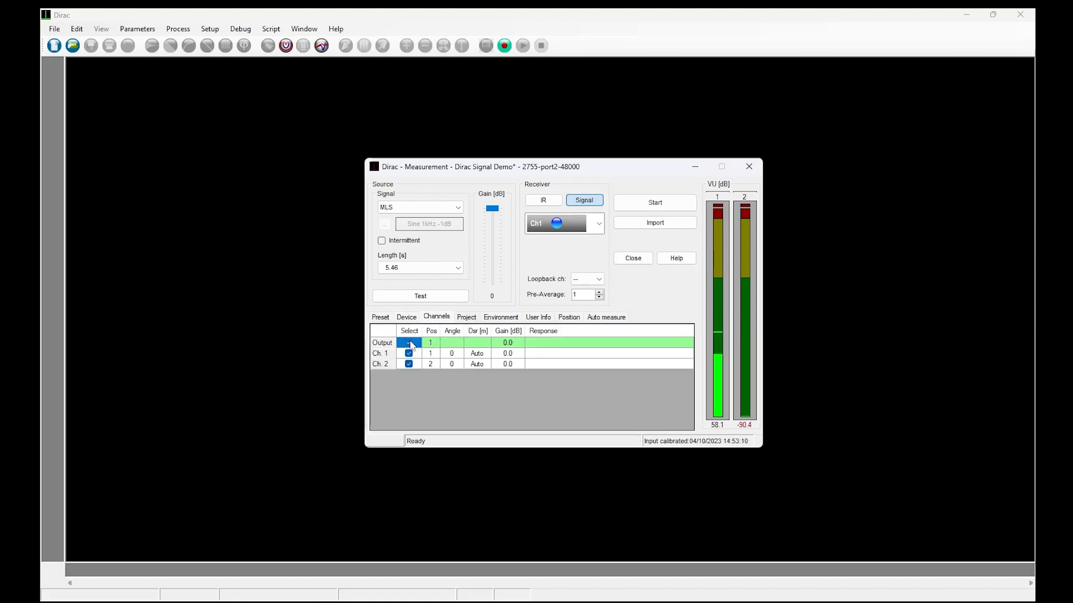
click(409, 342)
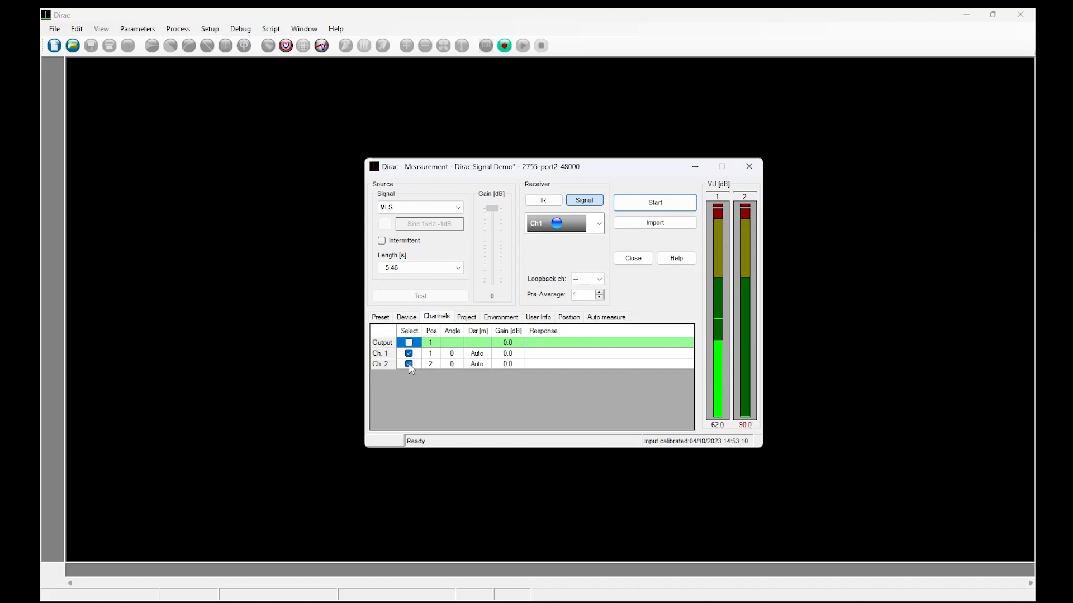
click(408, 363)
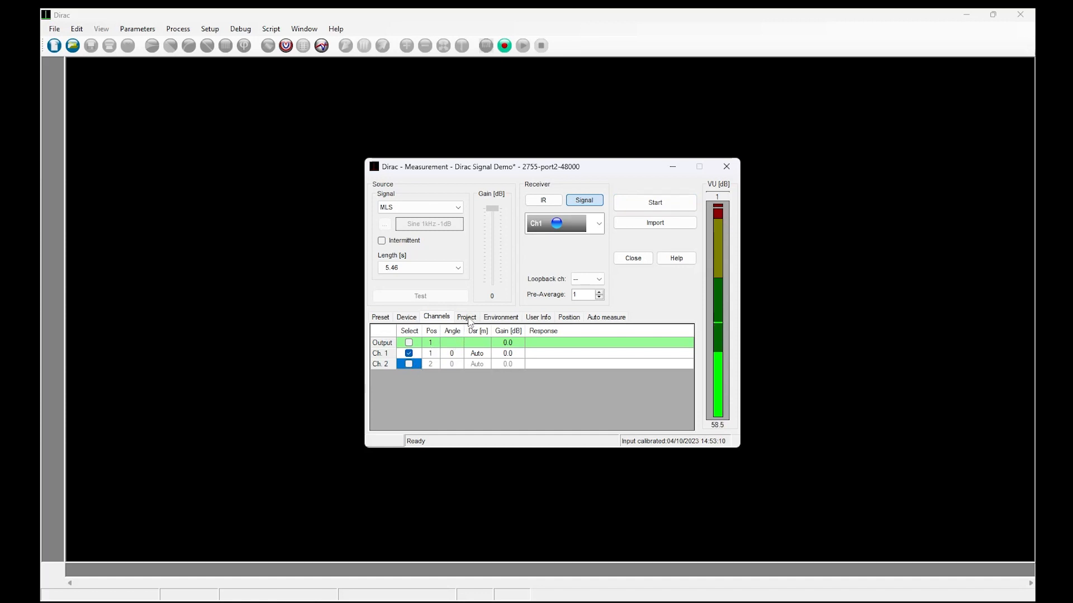
Step: Turn off project Auto save and start recording the environmental sound
click(466, 317)
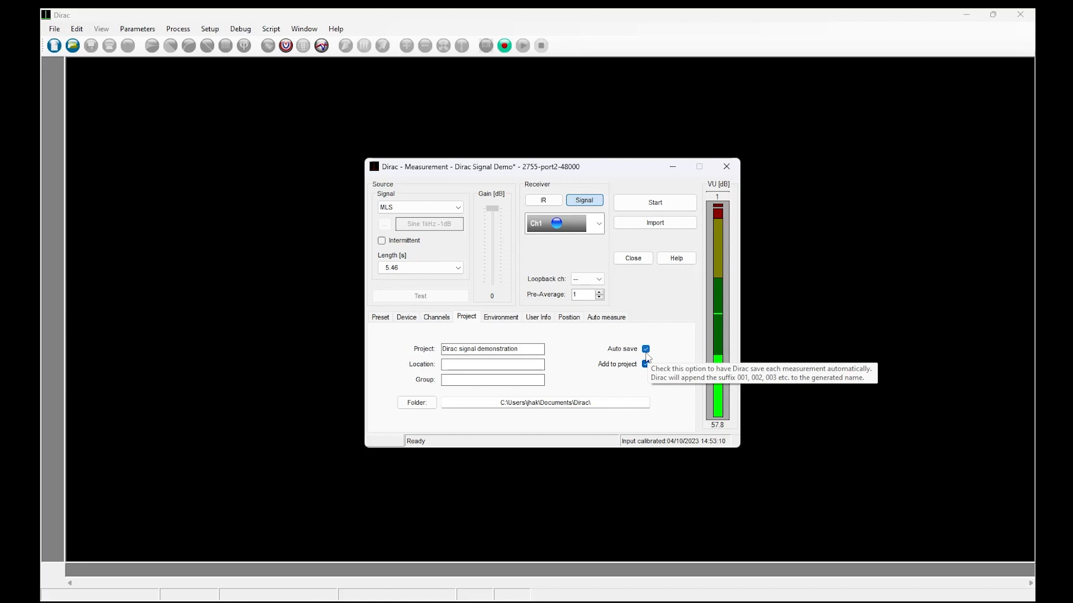
click(645, 349)
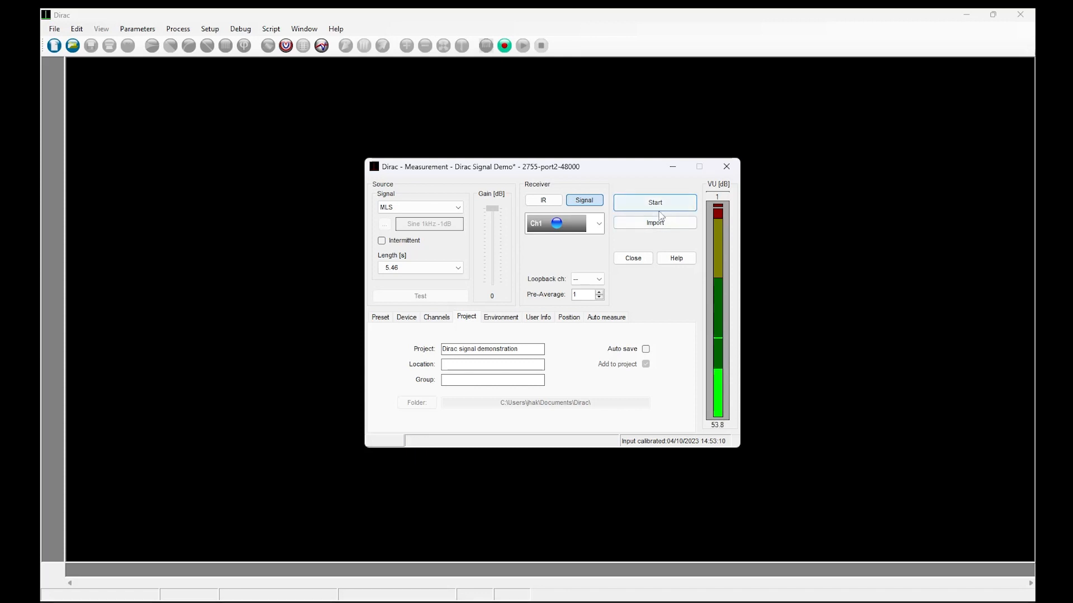
click(654, 202)
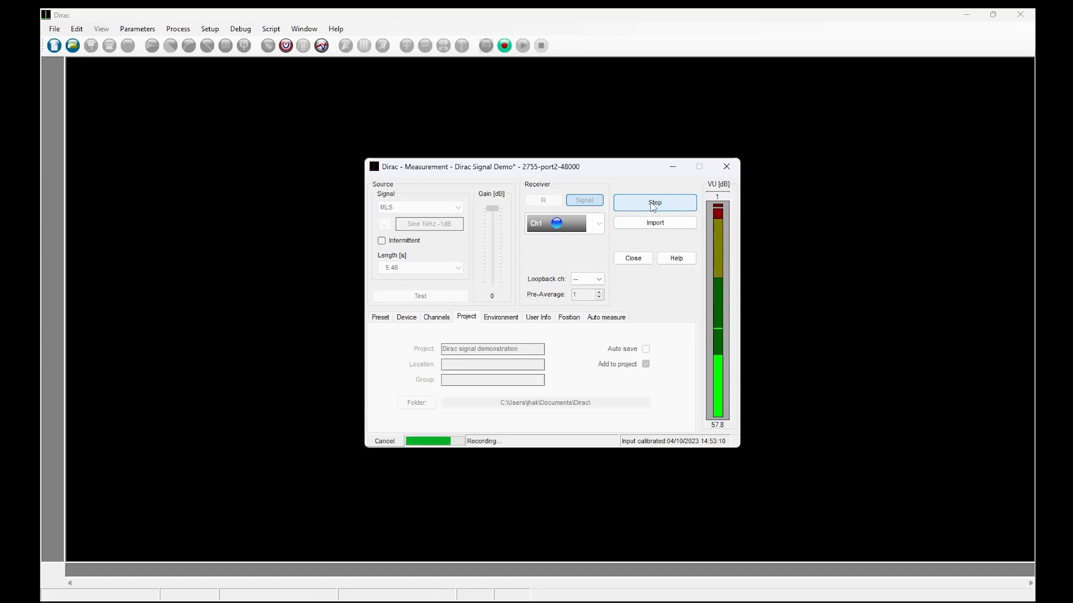
Step: Stop the channel 1 recording to display the captured waveform
click(653, 202)
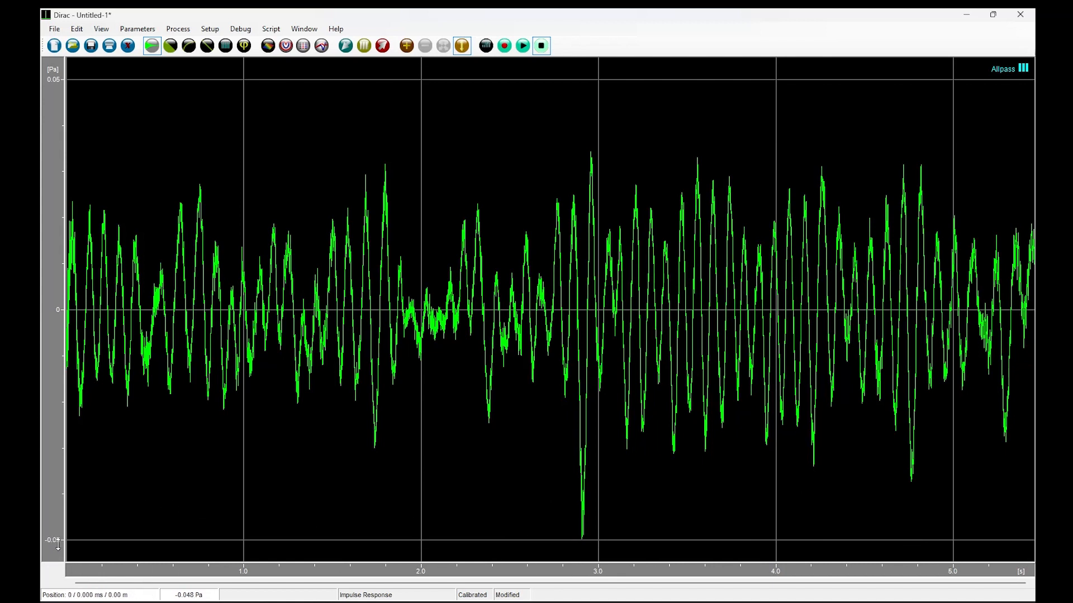
mouse_move(475, 372)
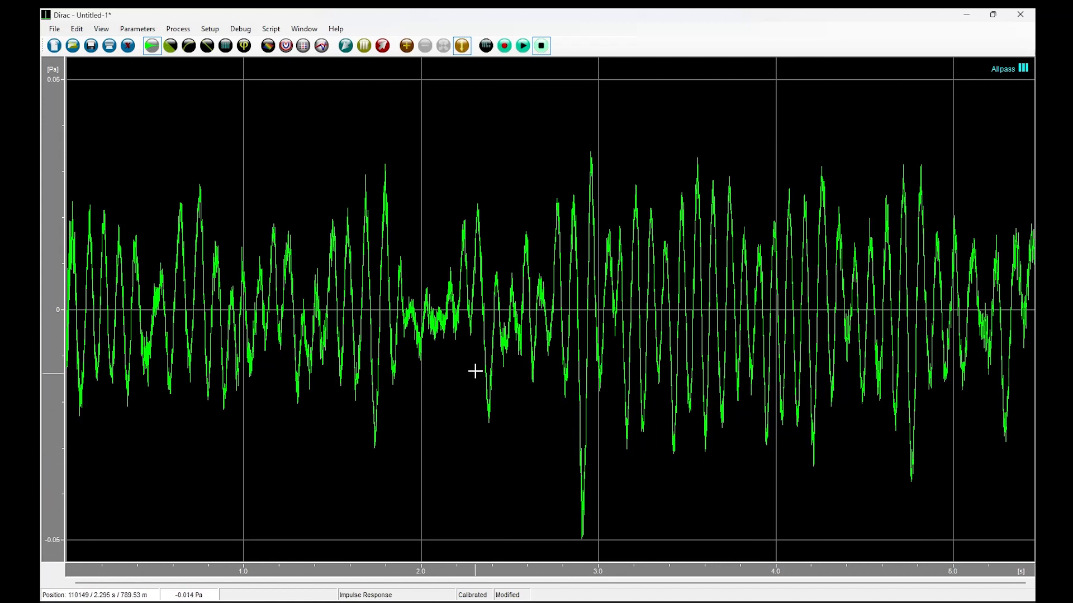
mouse_move(461, 45)
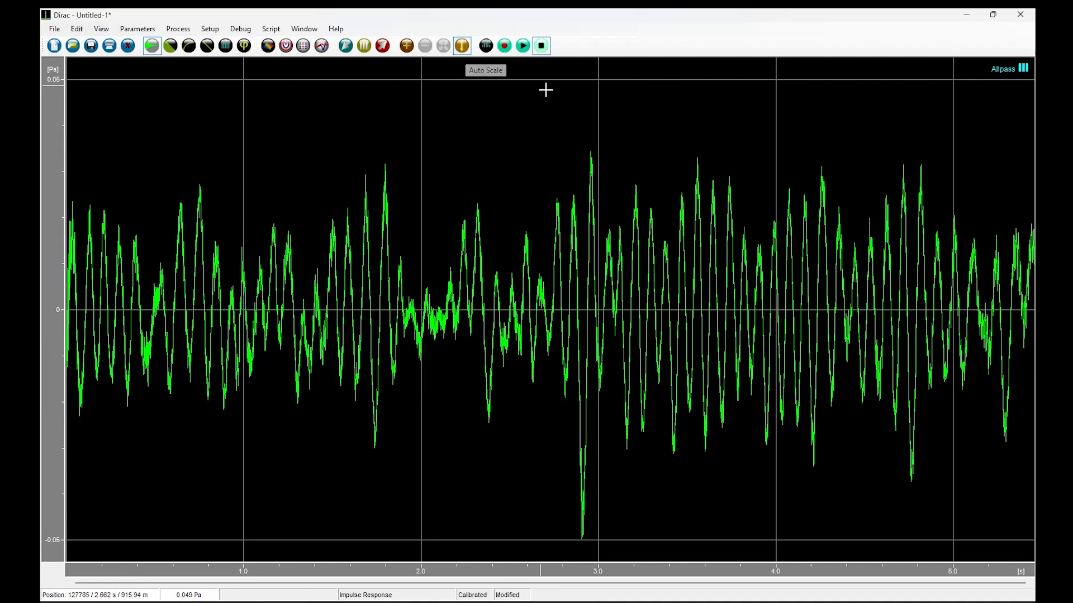
mouse_move(551, 325)
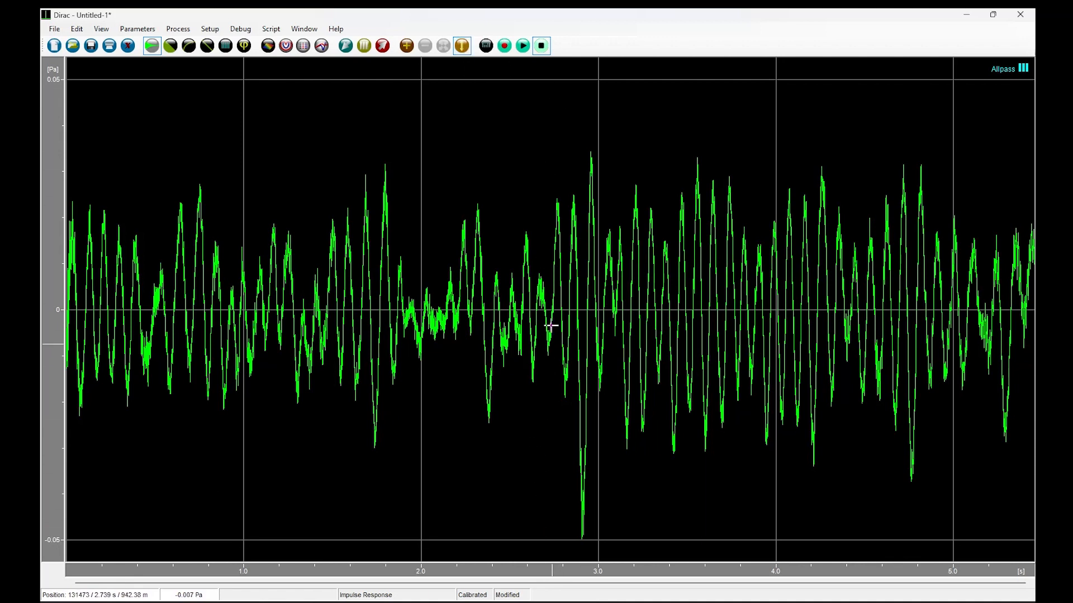
mouse_move(558, 322)
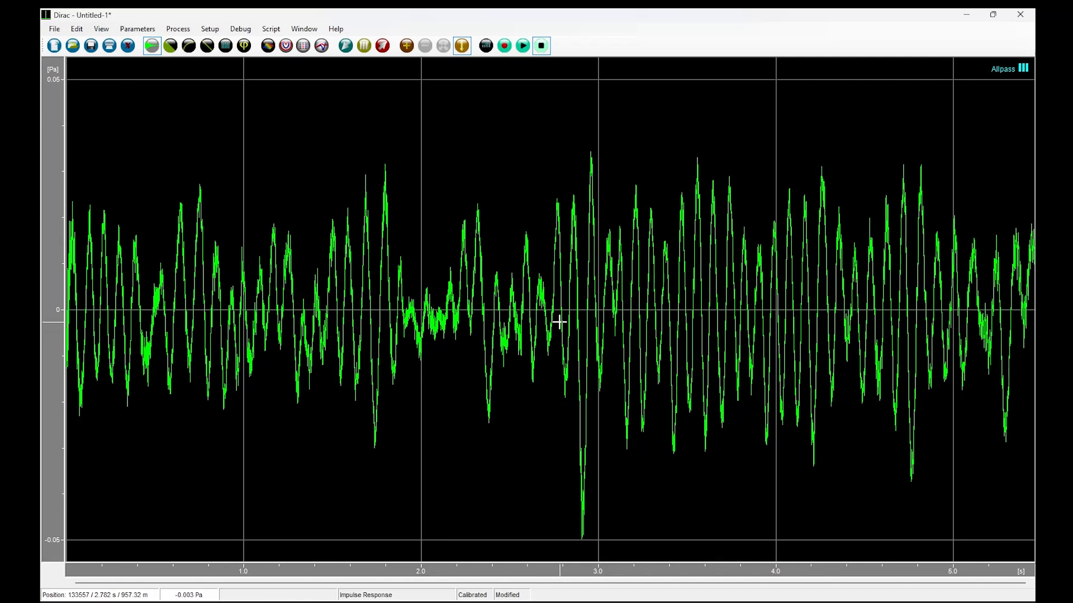
mouse_move(729, 332)
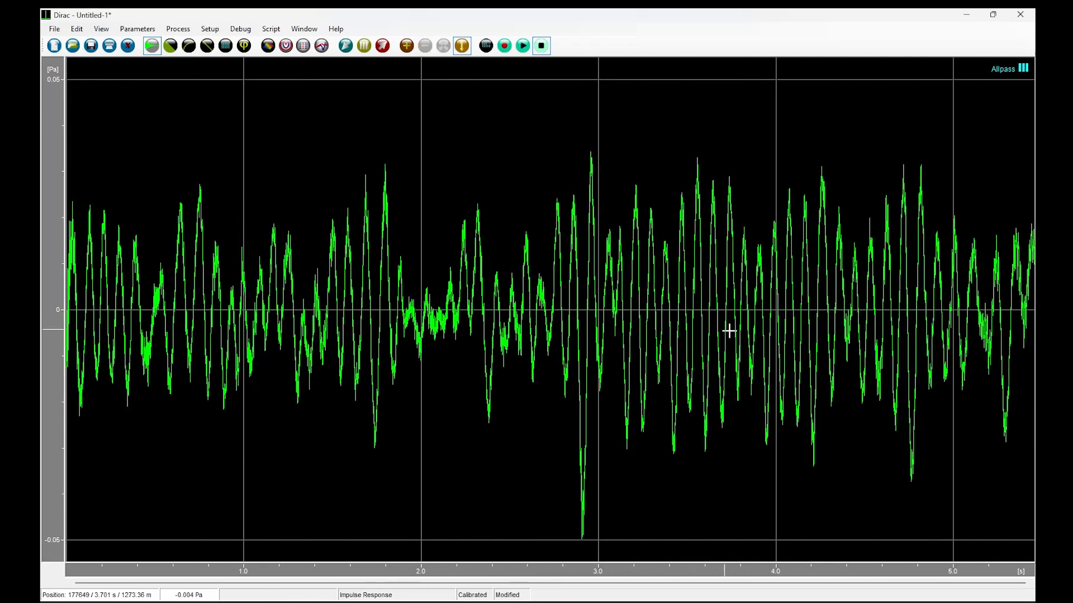
mouse_move(753, 327)
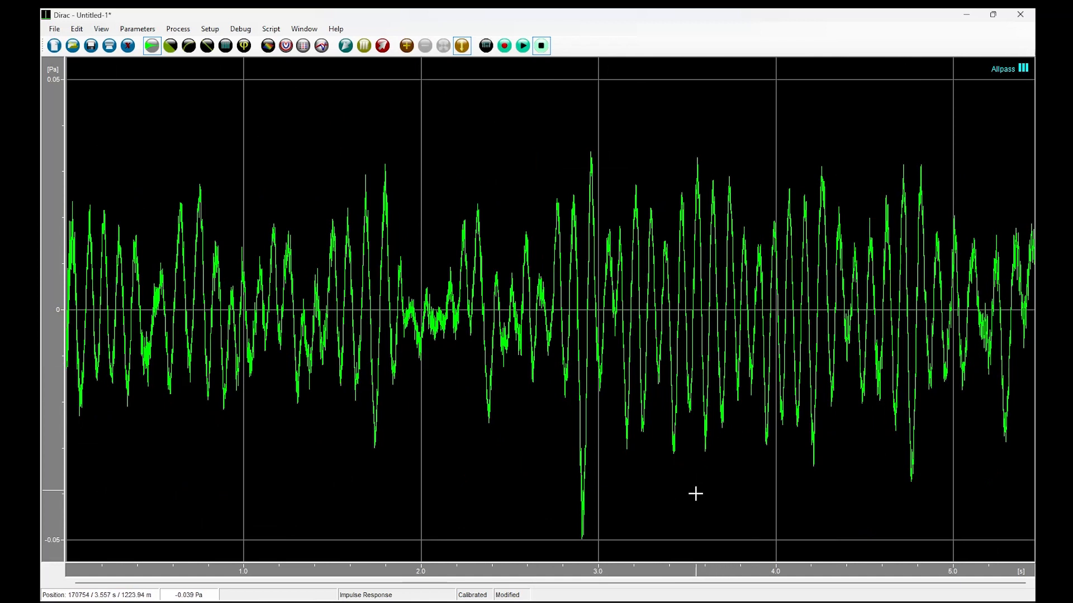
mouse_move(630, 566)
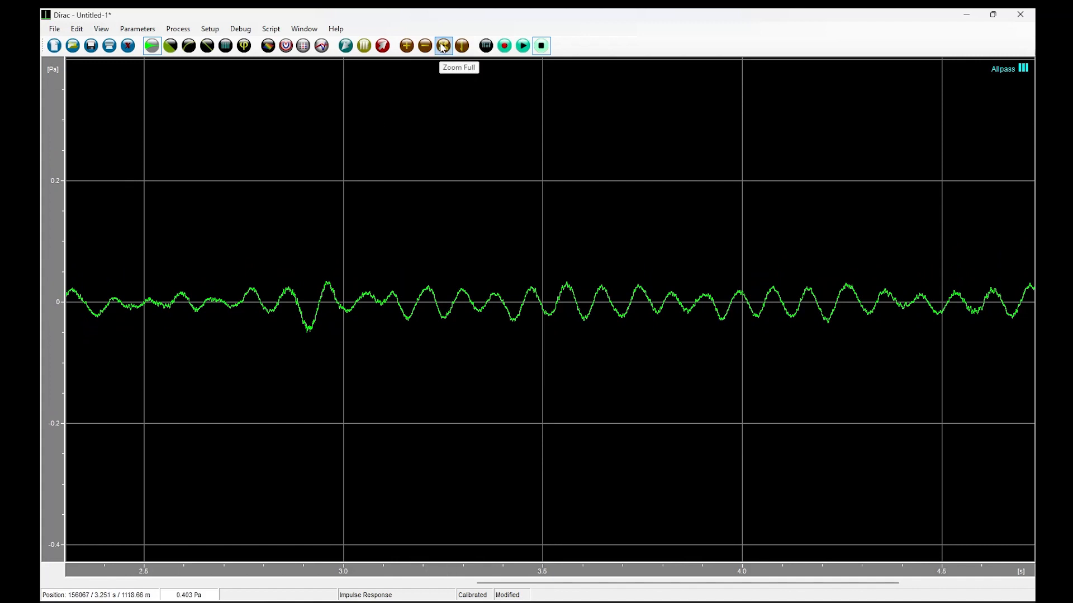
click(425, 46)
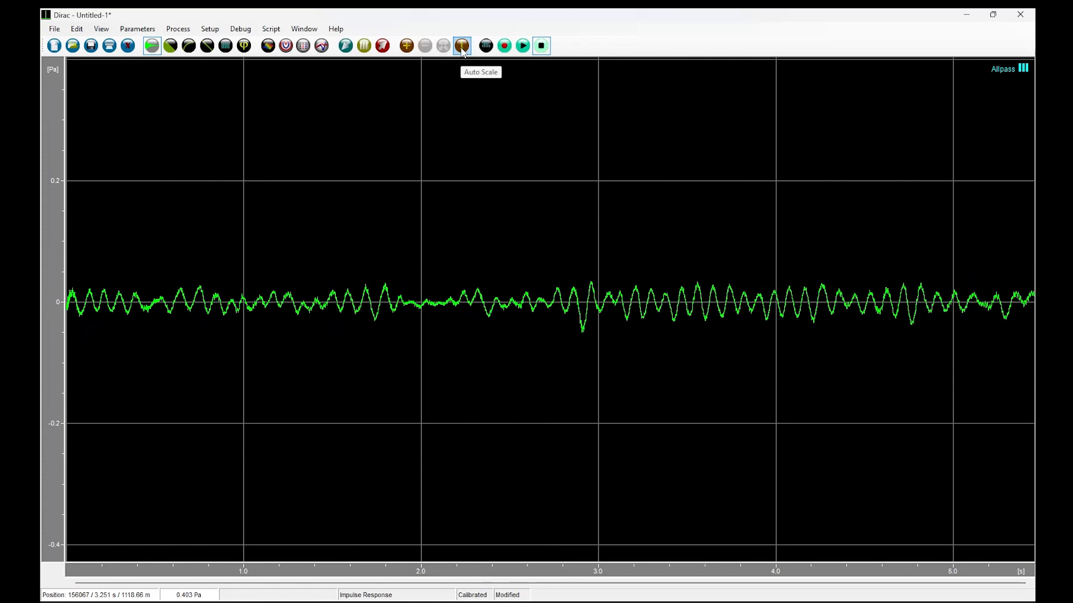
click(461, 46)
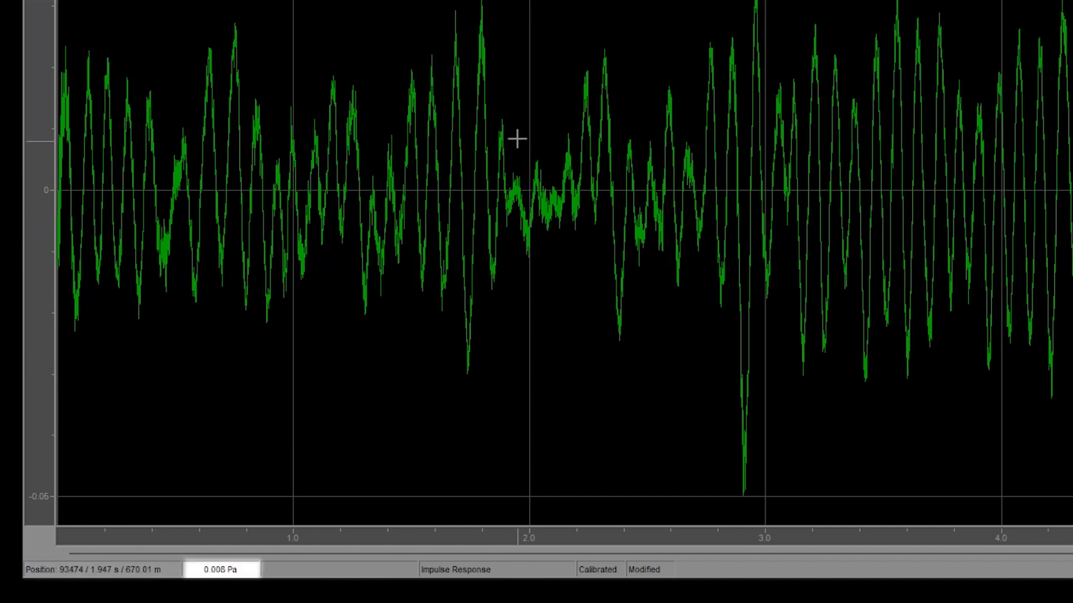
mouse_move(525, 409)
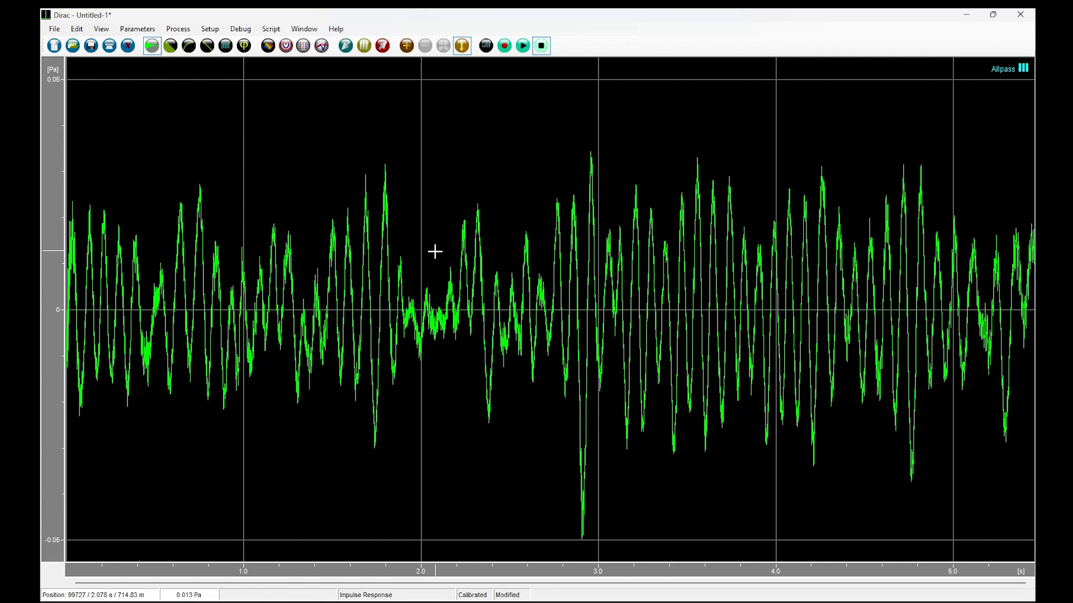
mouse_move(689, 328)
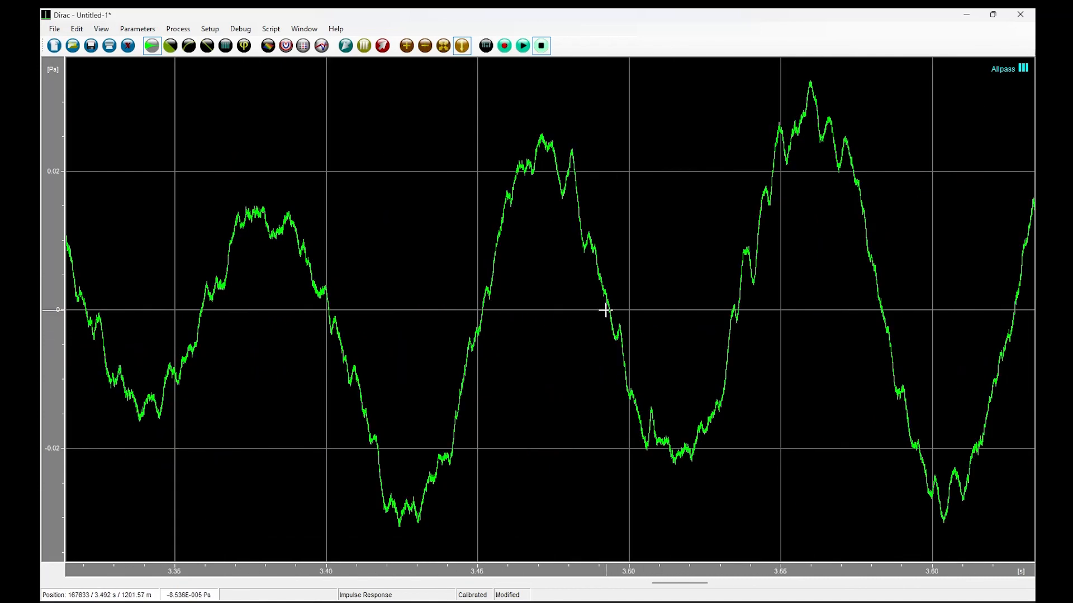
Step: Mark and drag across the waveform, then zoom back to the full five-second recording
click(609, 312)
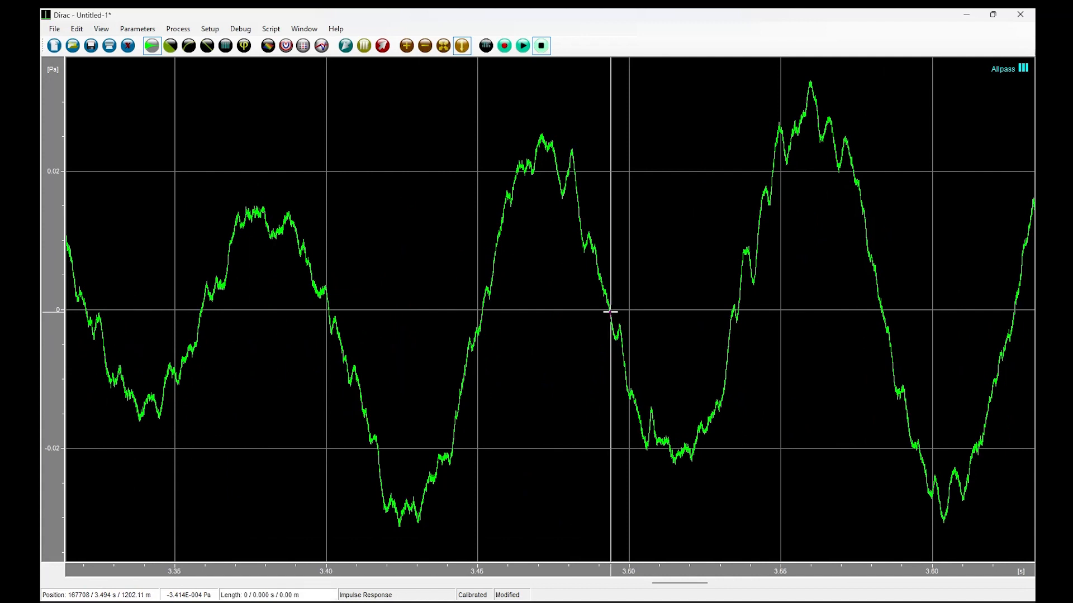
drag(610, 311, 814, 312)
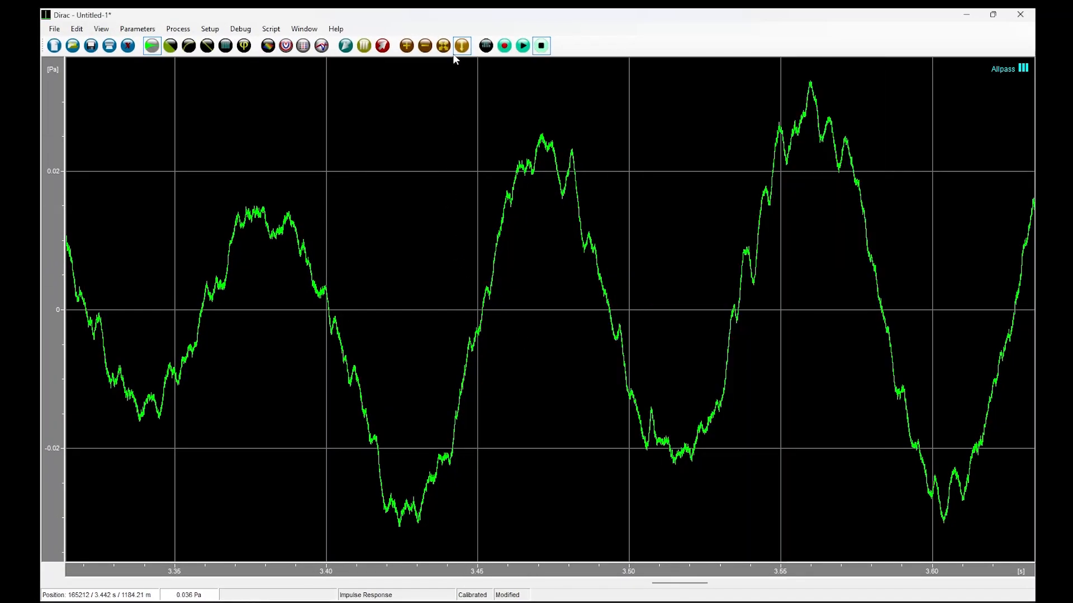
click(442, 46)
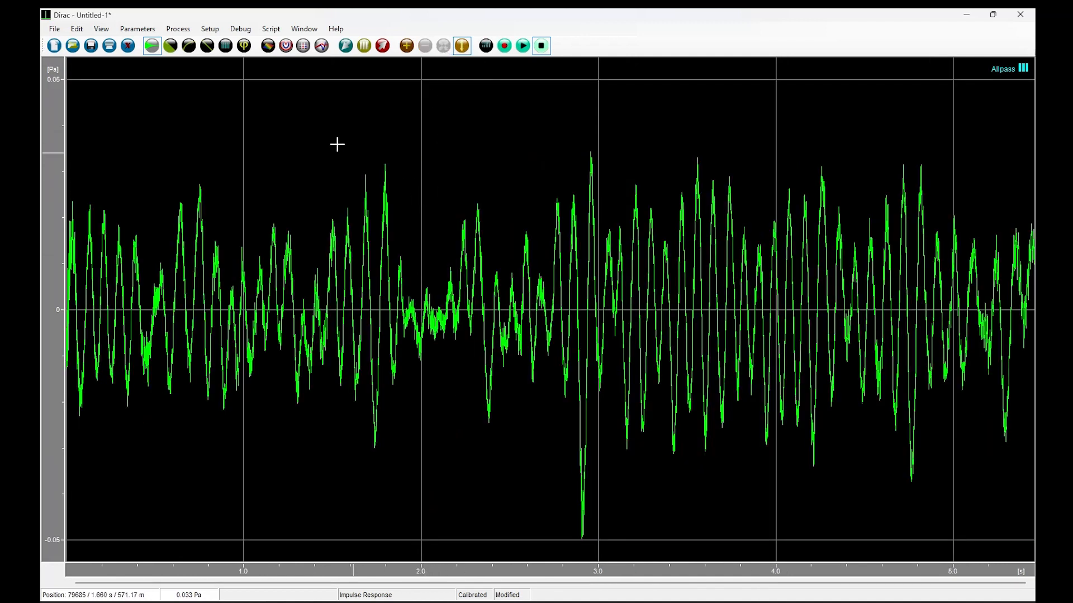
mouse_move(225, 45)
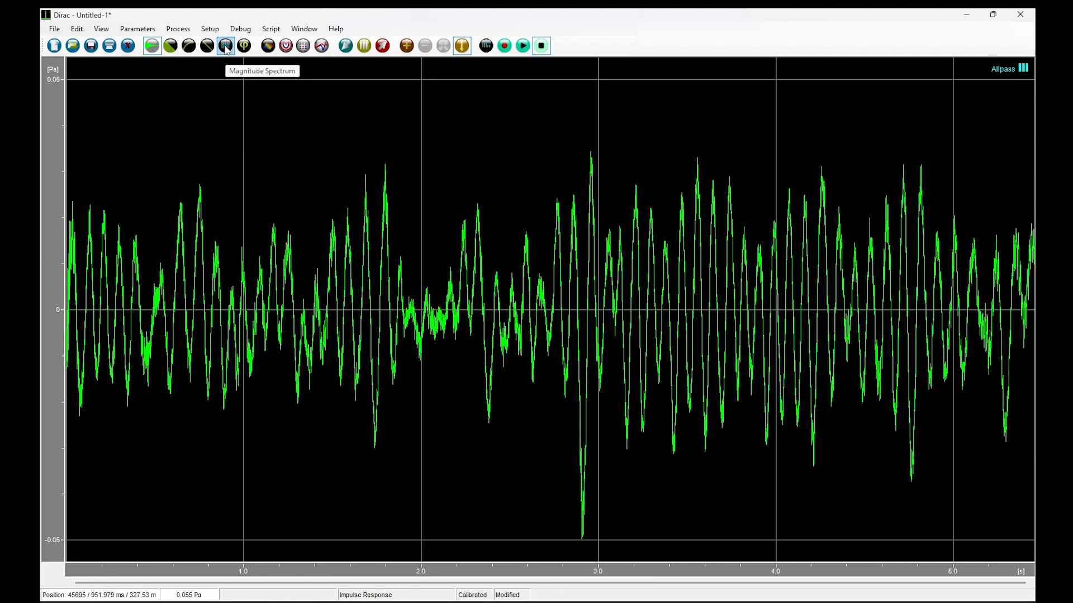
Step: Show the recording's magnitude spectrum with a Linear frequency axis instead of Octaves
click(225, 46)
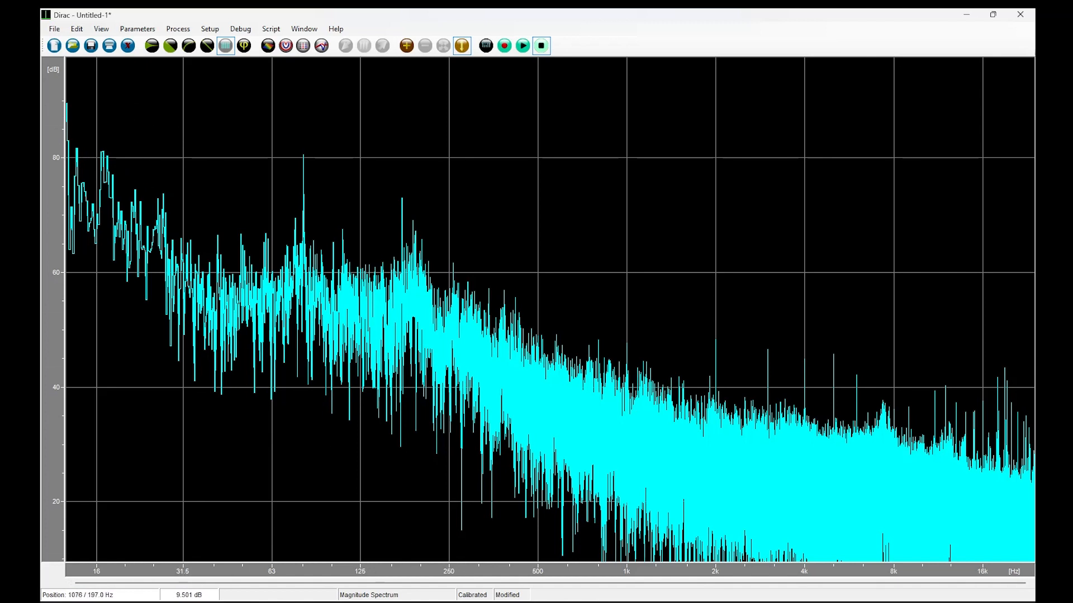
right_click(633, 572)
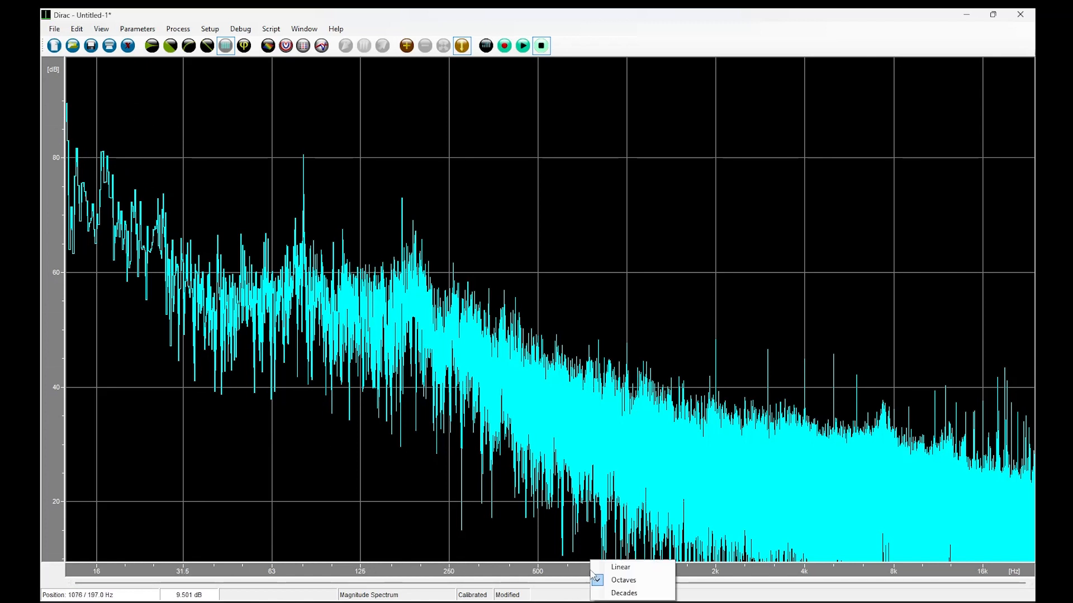
click(620, 566)
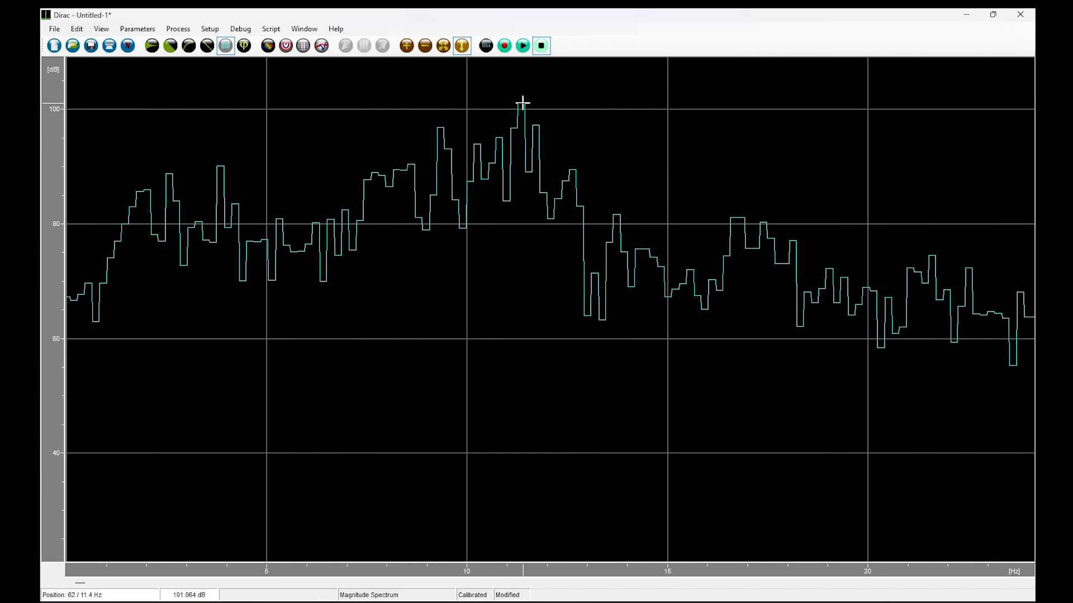
mouse_move(527, 135)
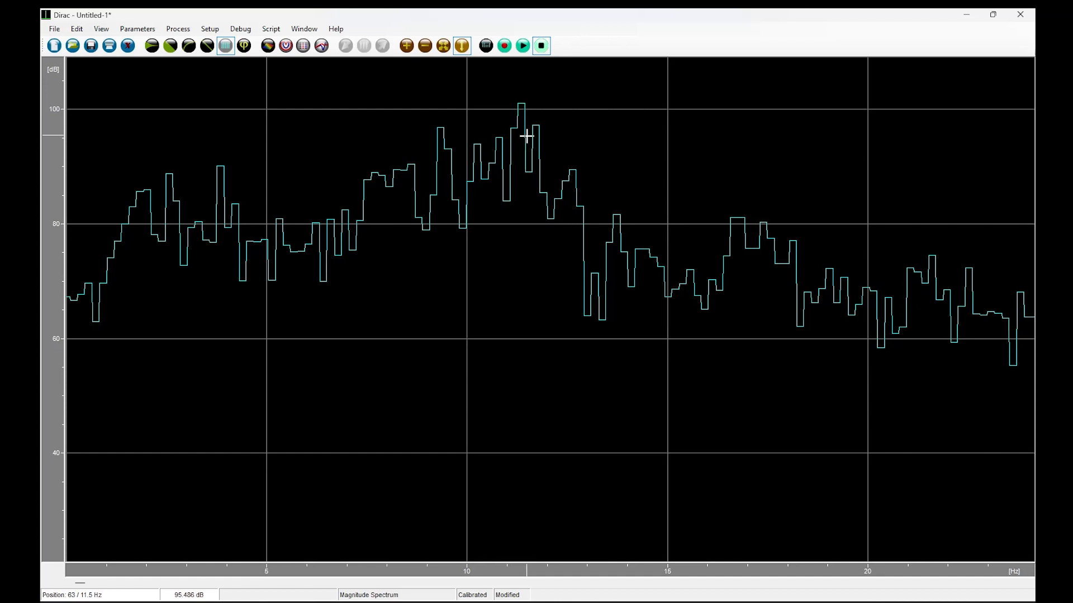
mouse_move(527, 171)
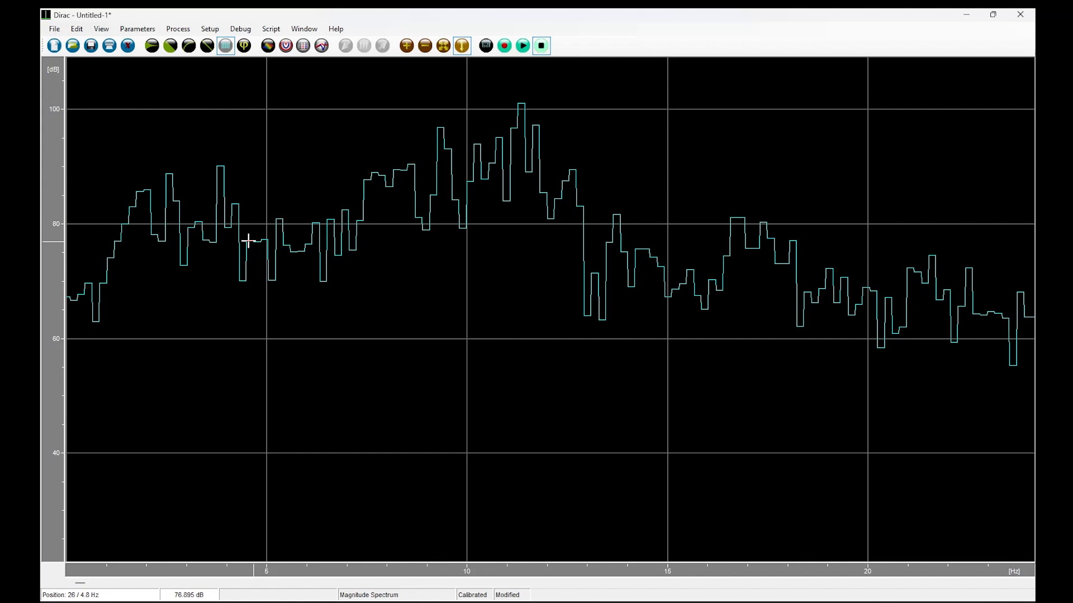
mouse_move(564, 180)
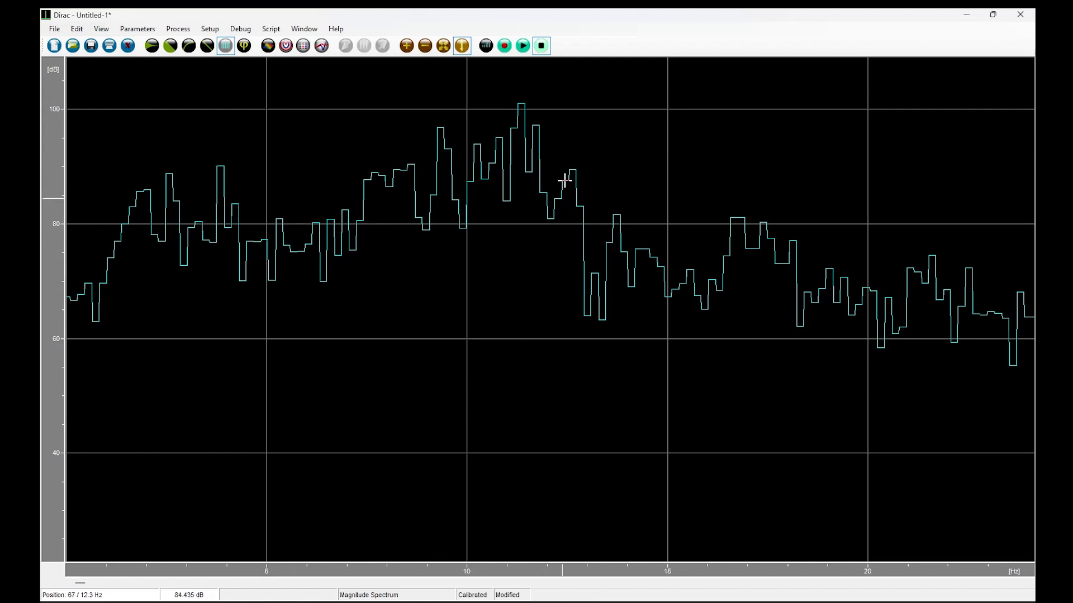
mouse_move(789, 240)
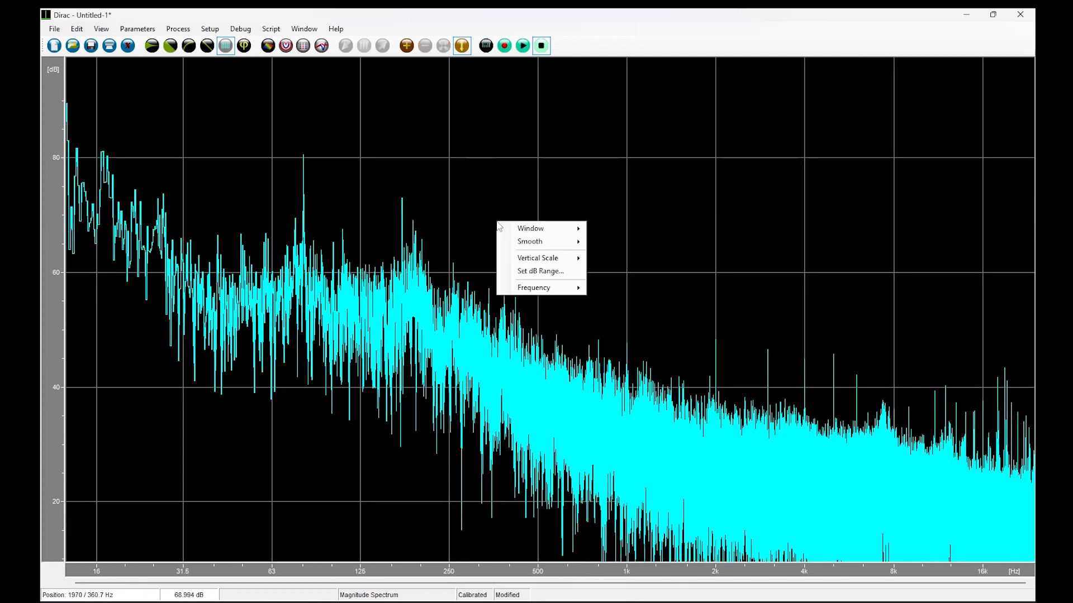
mouse_move(530, 242)
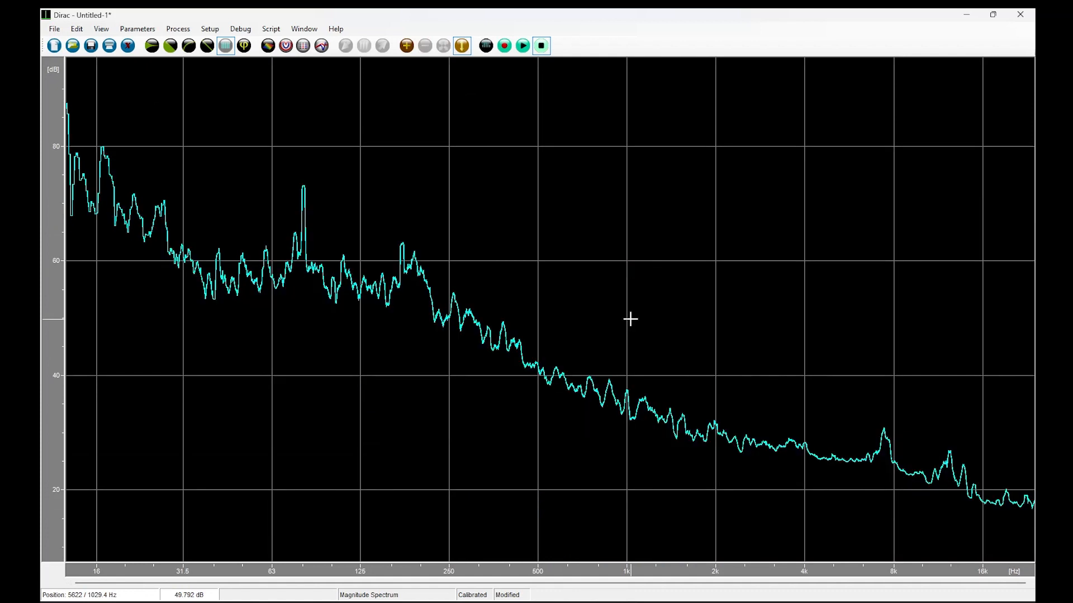
Step: Smooth the spectrum and plot octave-band Leq in the Parameters window
click(321, 46)
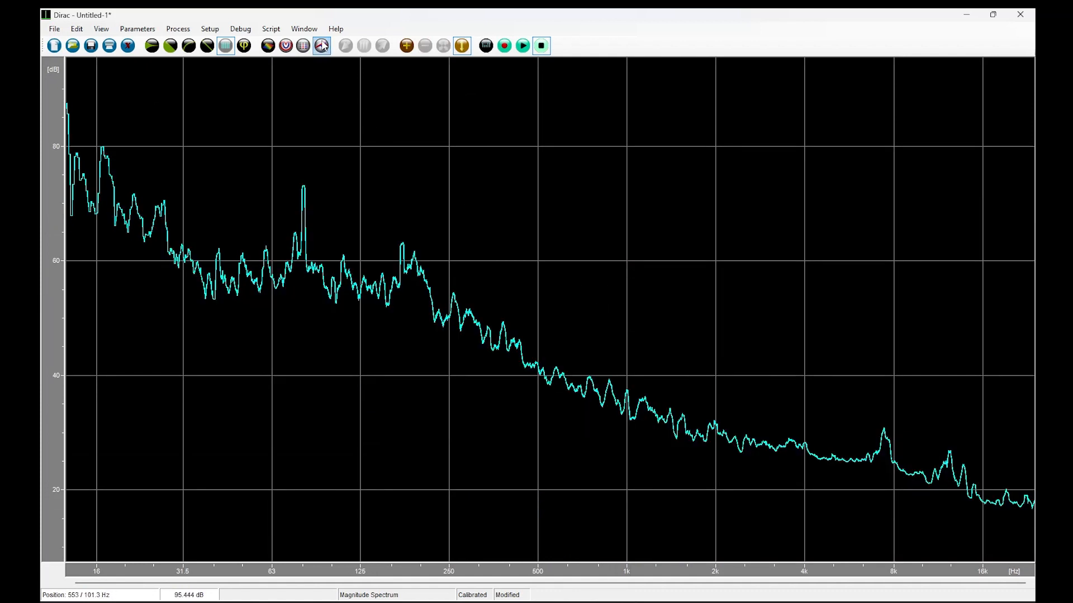
click(320, 46)
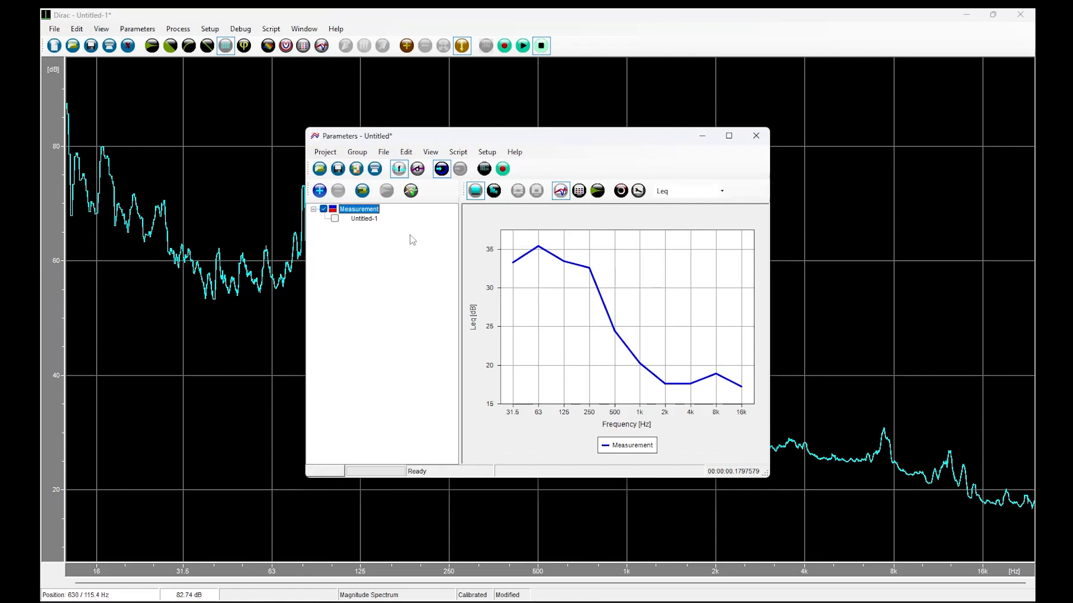
mouse_move(490, 299)
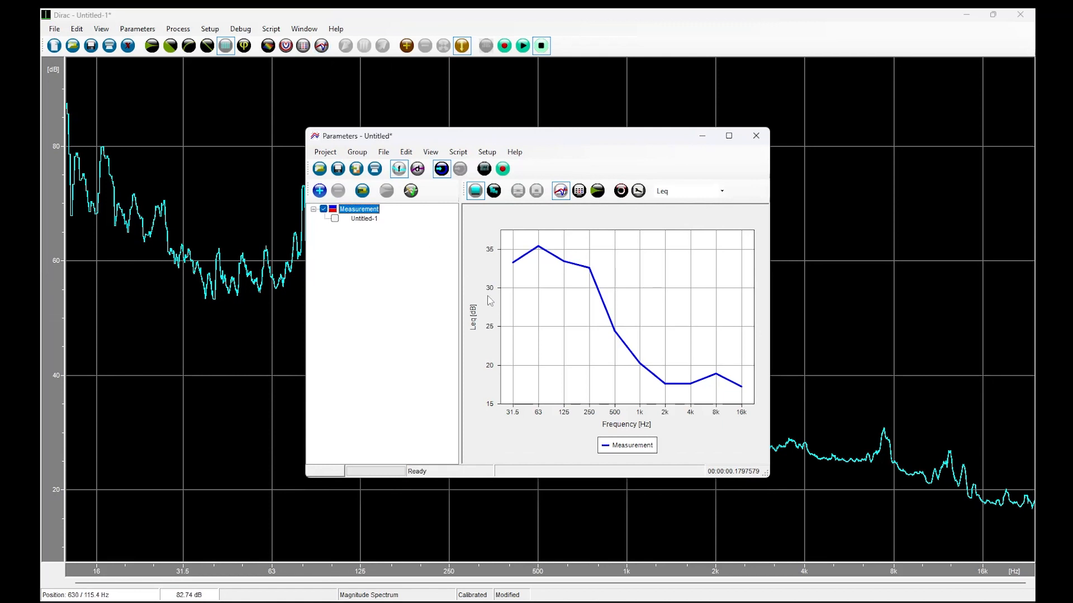
mouse_move(482, 289)
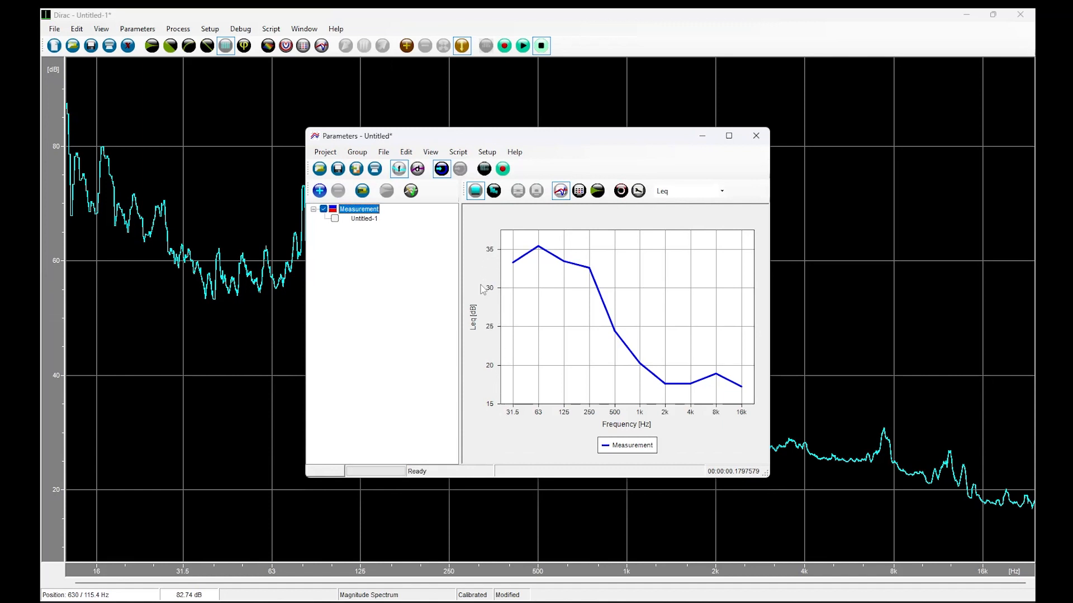
mouse_move(508, 416)
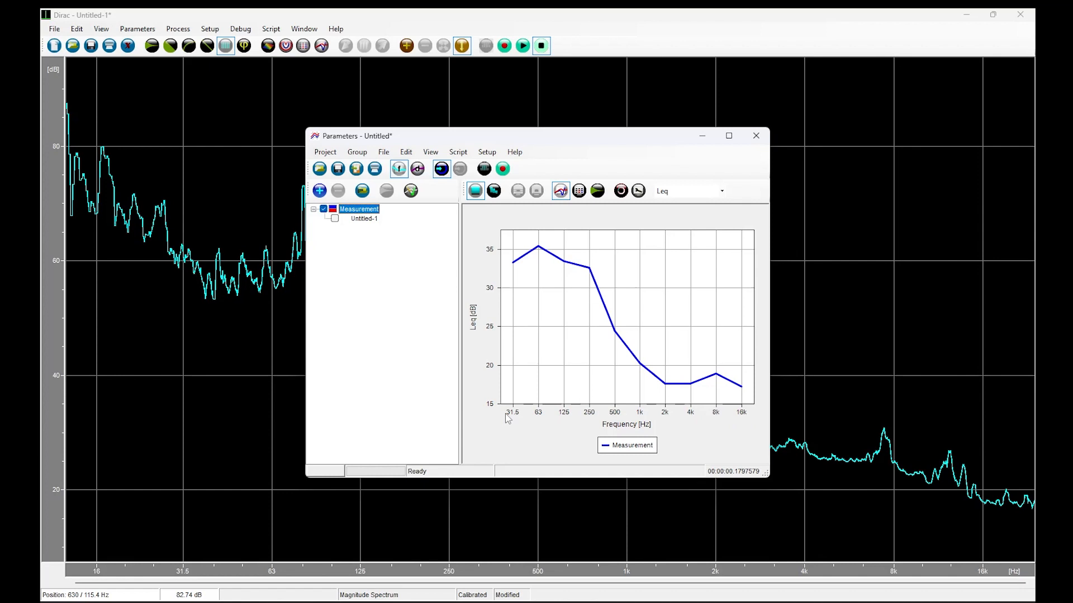
mouse_move(750, 418)
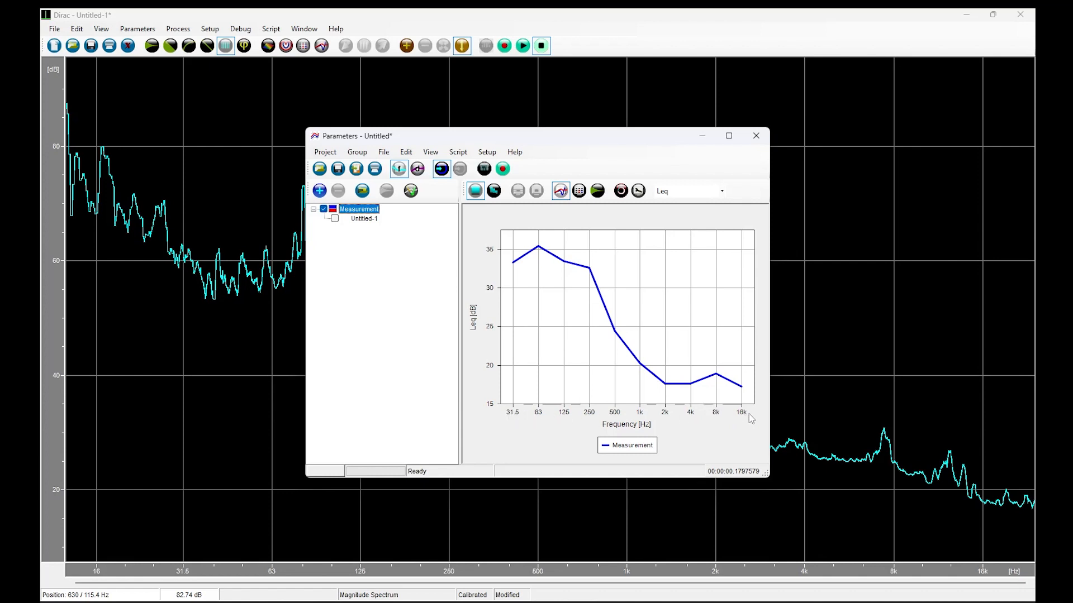
mouse_move(531, 254)
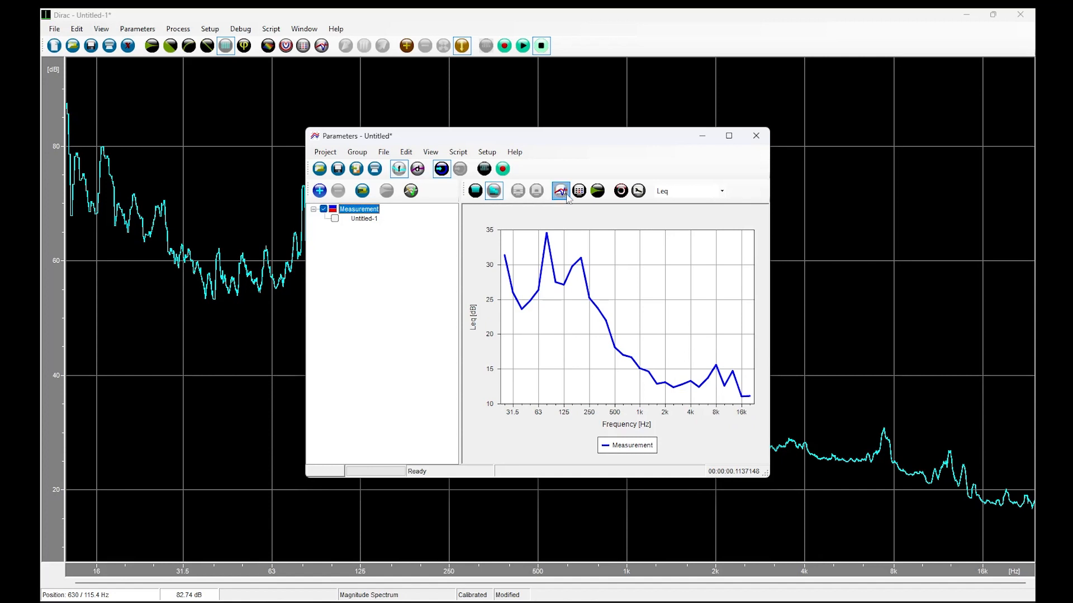
Step: Display the third-octave Leq results as a table of band values
click(579, 191)
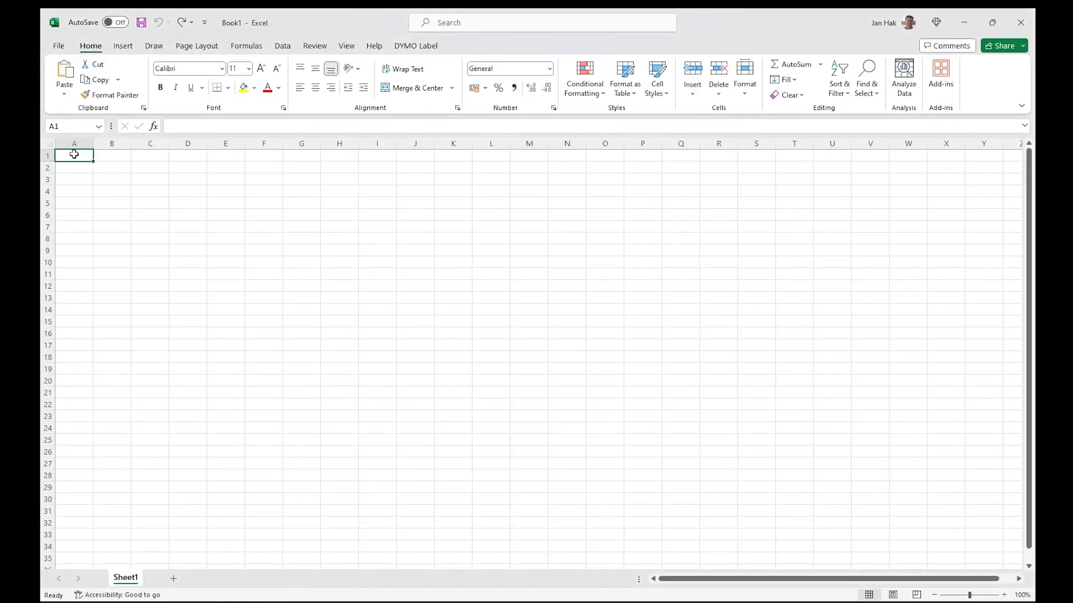
Step: Paste the copied contents into the empty Excel workbook Book1
key(ctrl+v)
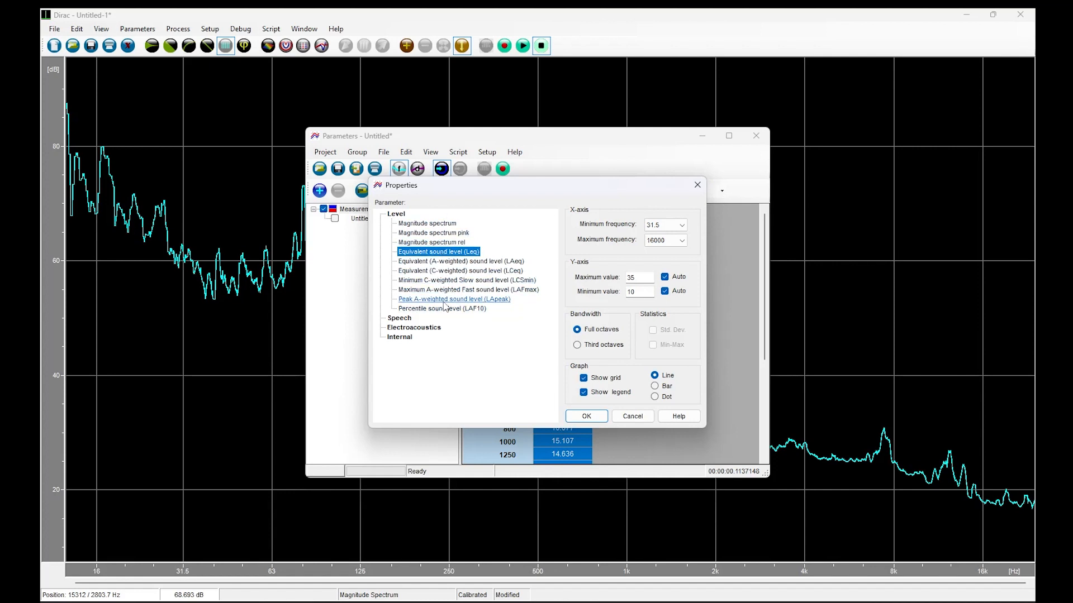
Step: Close the display Properties dialog to return to the Parameters window
click(585, 415)
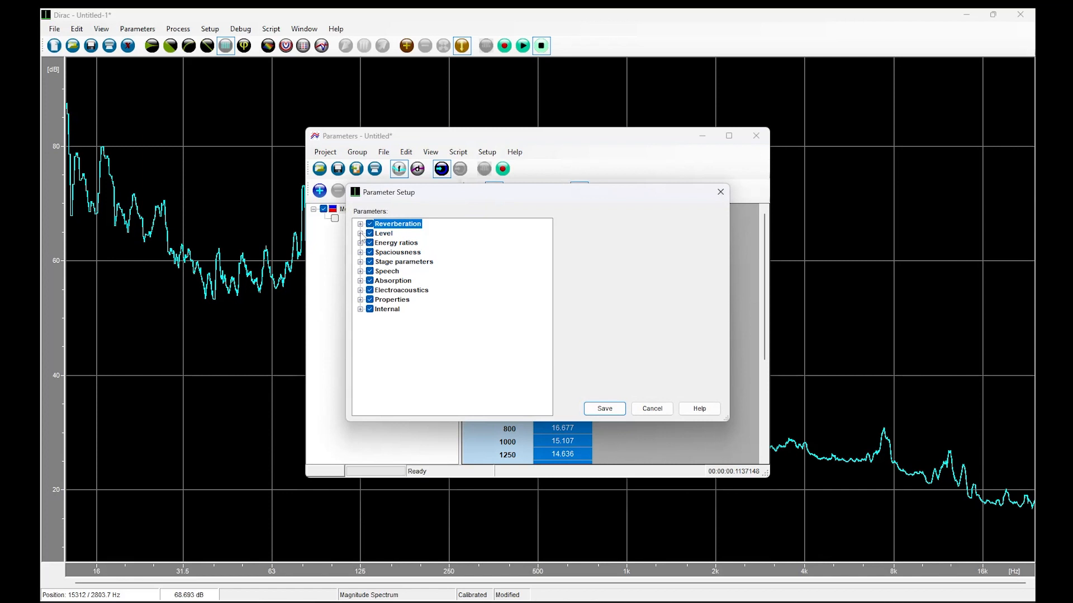
Step: Under Level, switch Minimum C-weighted Slow sound level to A frequency weighting
click(361, 234)
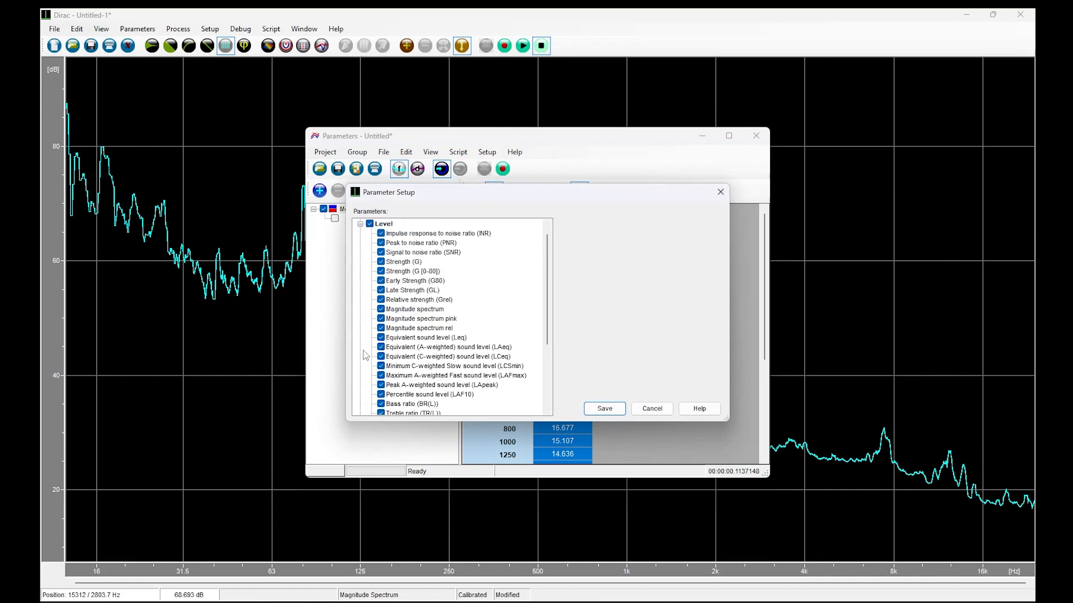
click(449, 366)
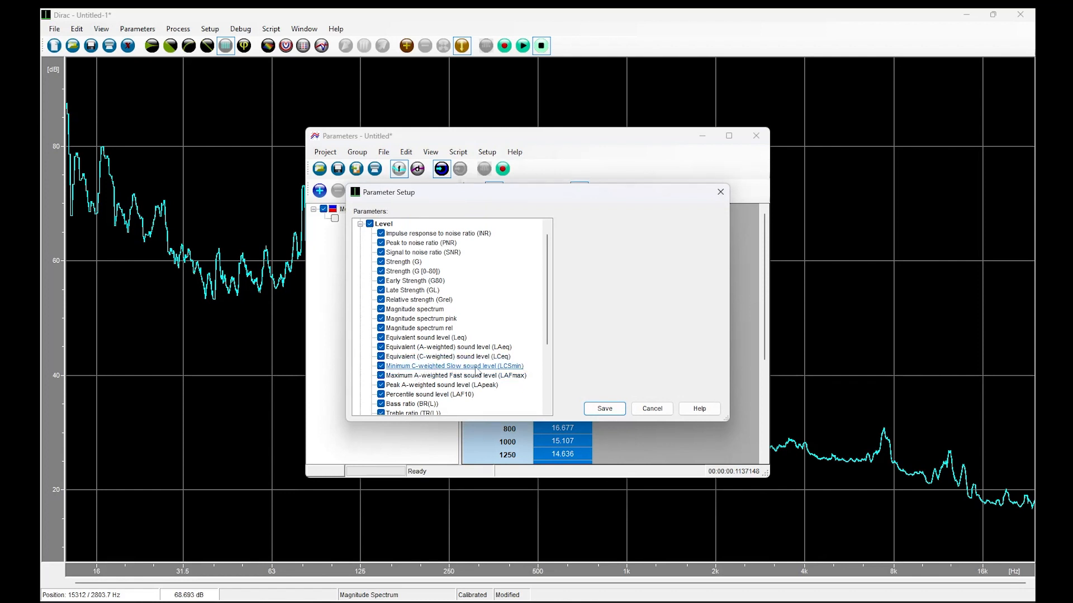
click(454, 366)
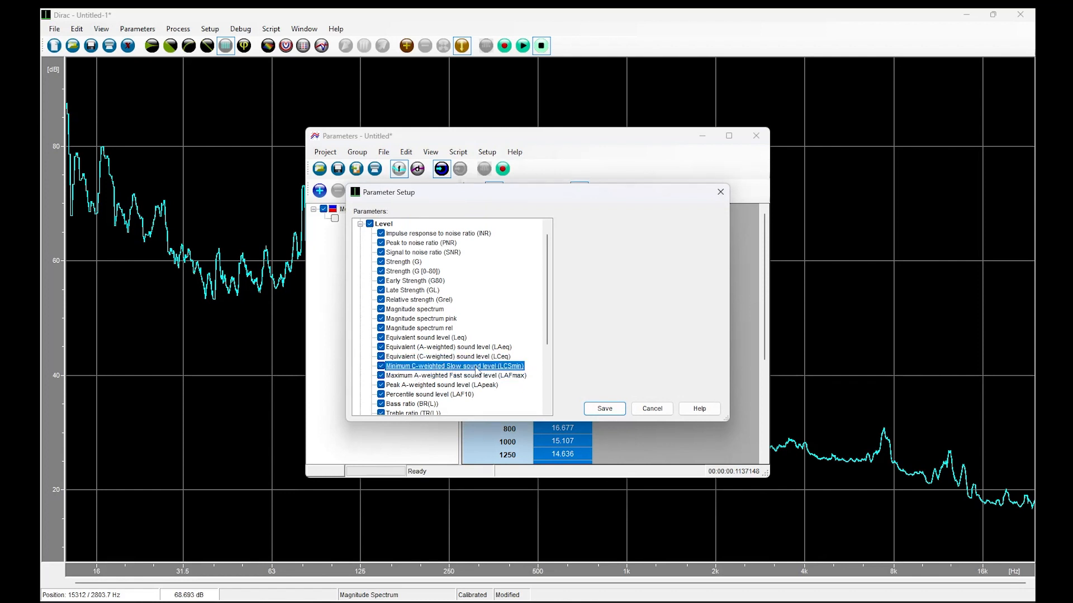
click(454, 366)
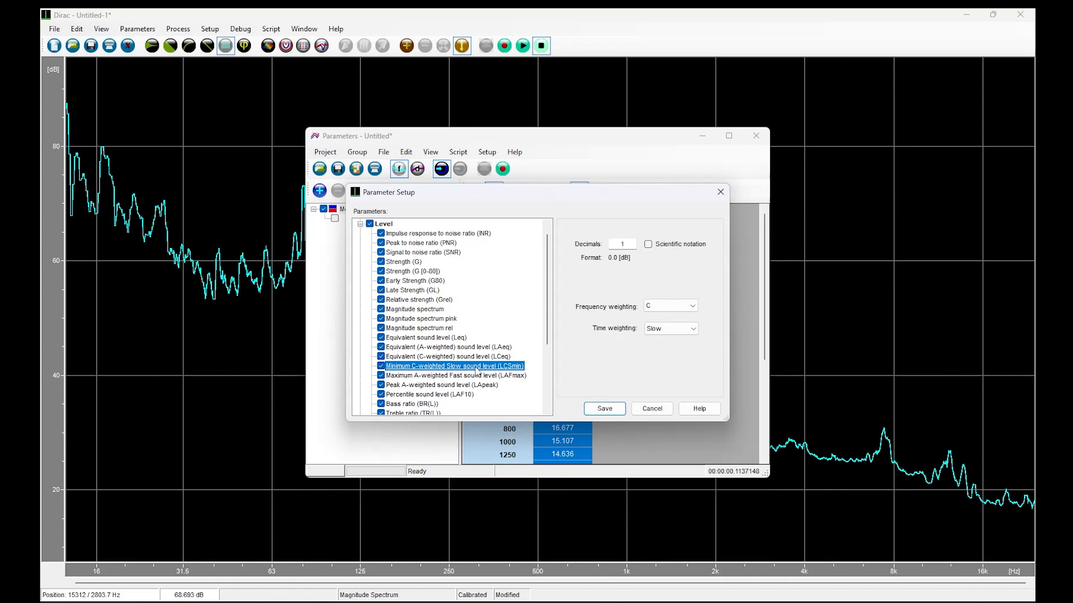
click(691, 305)
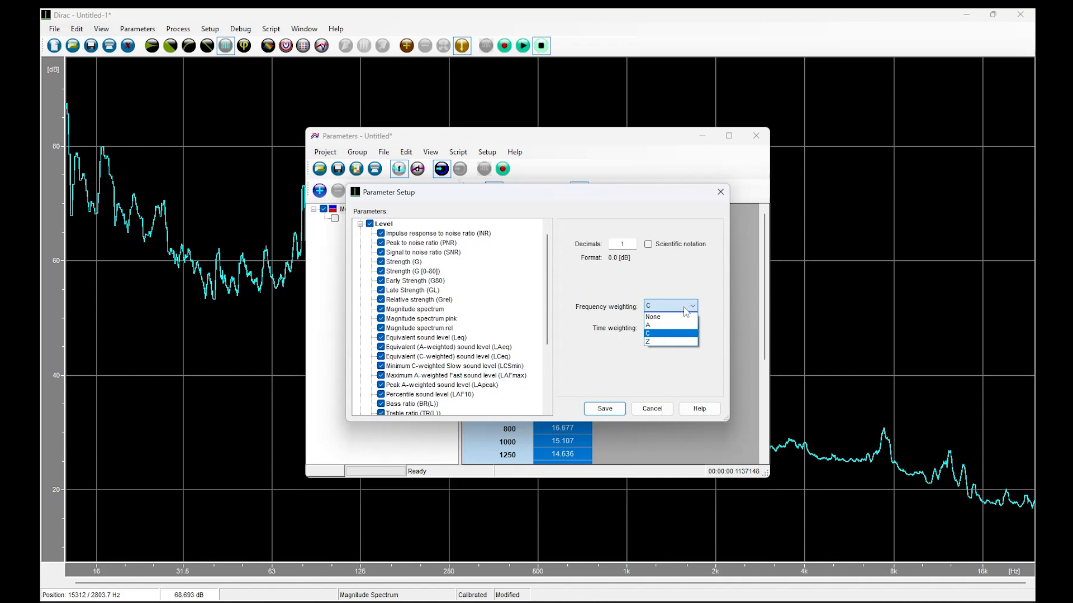
mouse_move(660, 326)
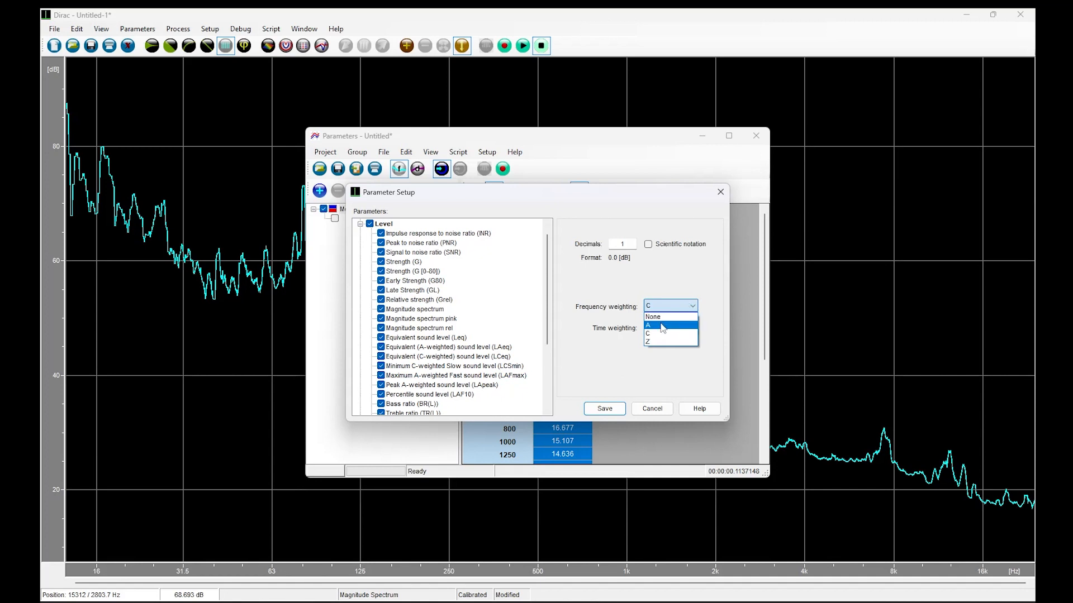
click(648, 324)
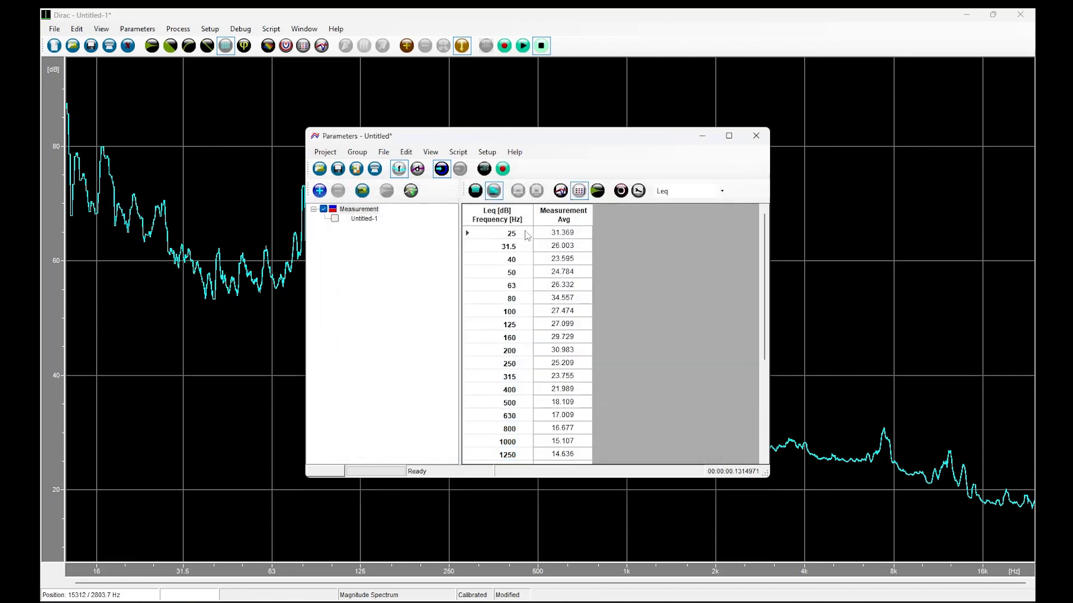
Step: Verify LAFmin under Level and save, close the Leq results, and show the recorded waveform
click(487, 152)
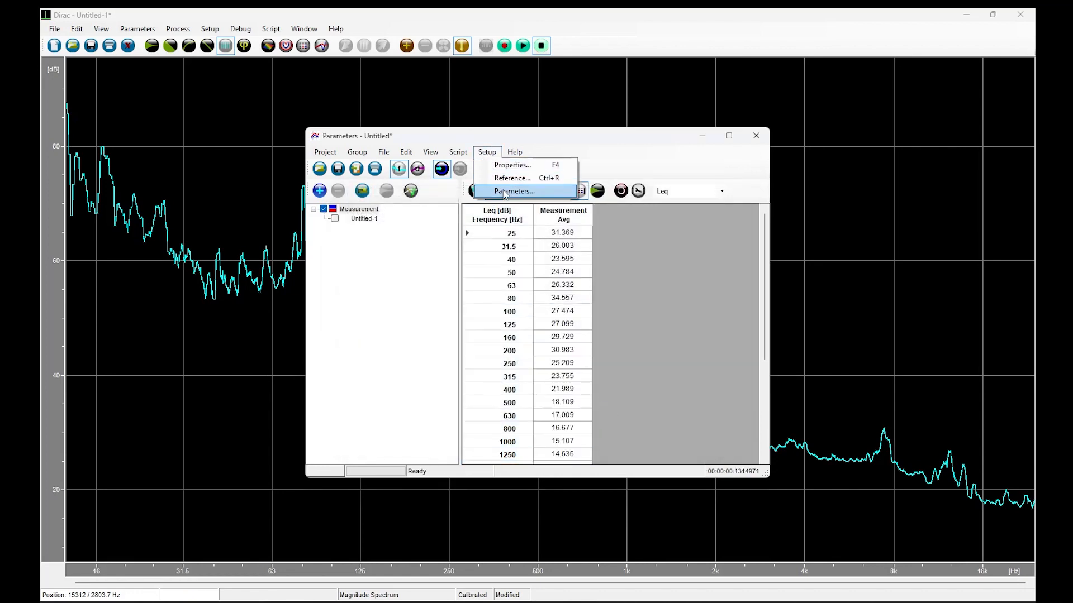
click(513, 191)
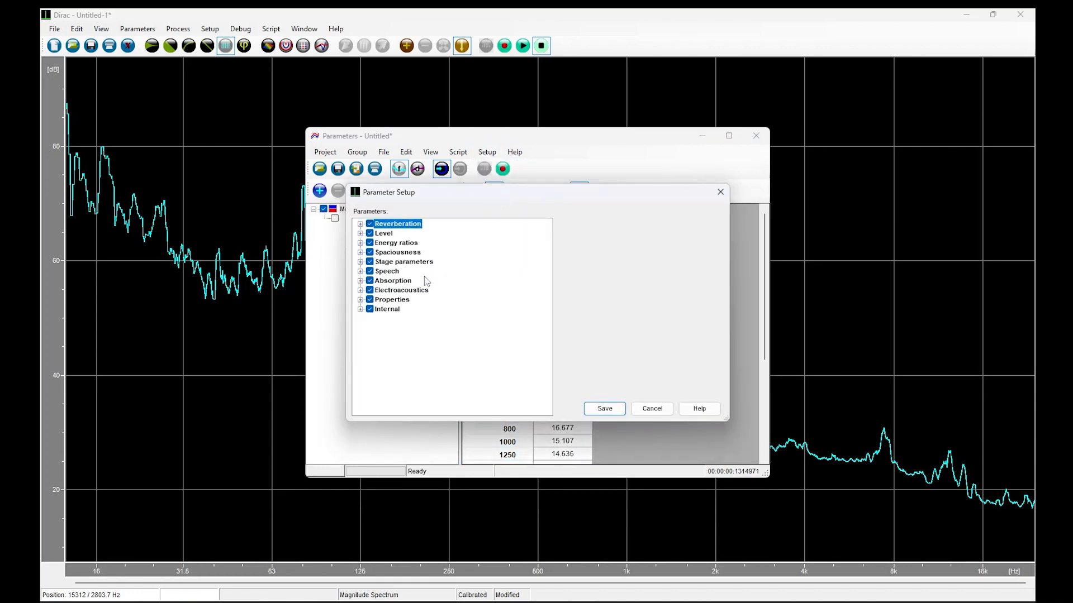
click(360, 232)
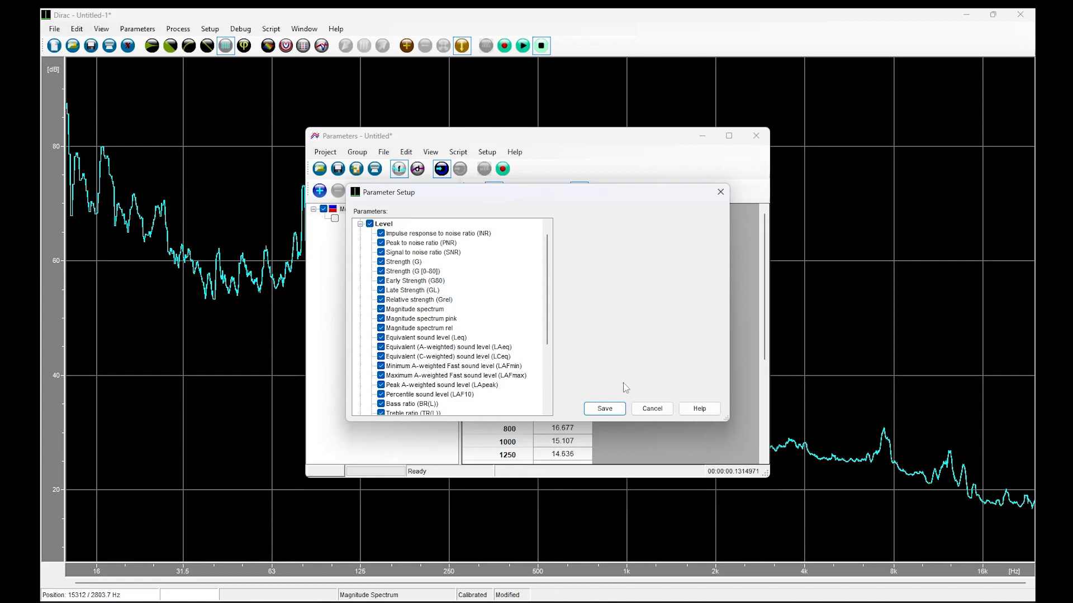
click(603, 409)
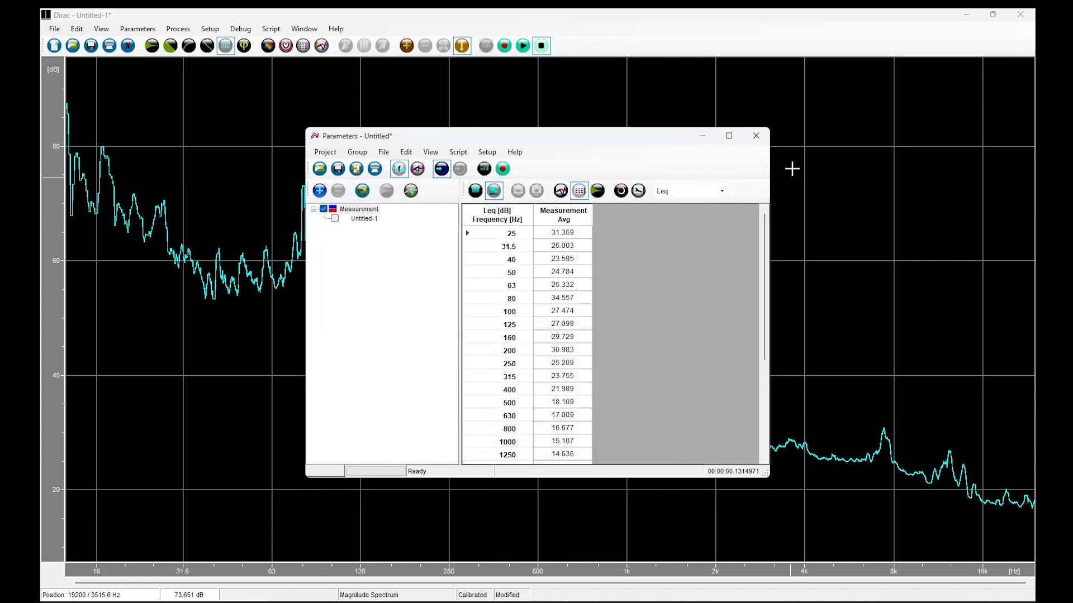
click(755, 136)
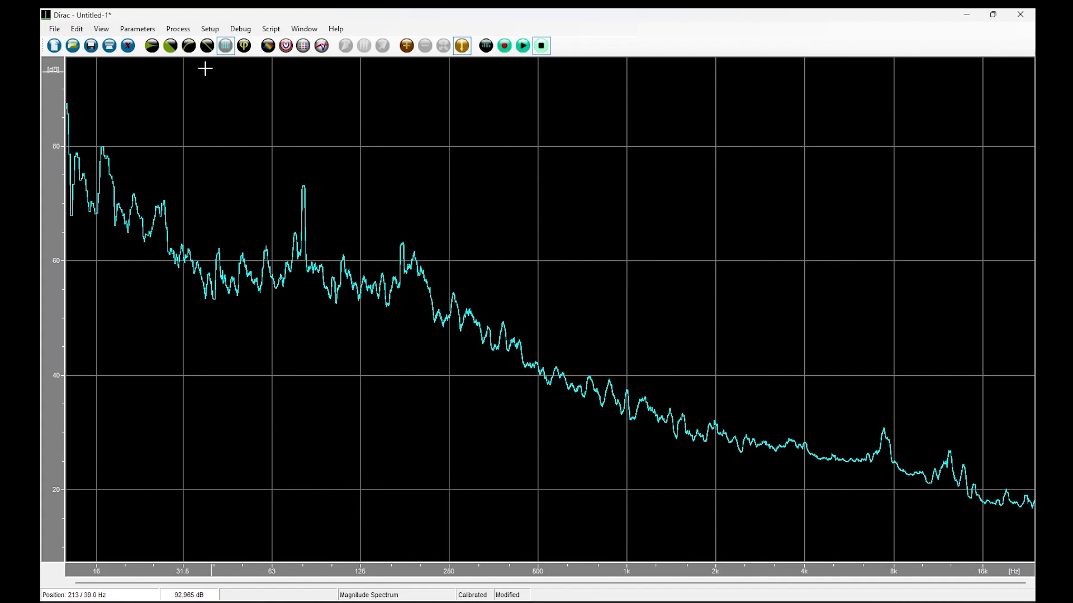
click(152, 45)
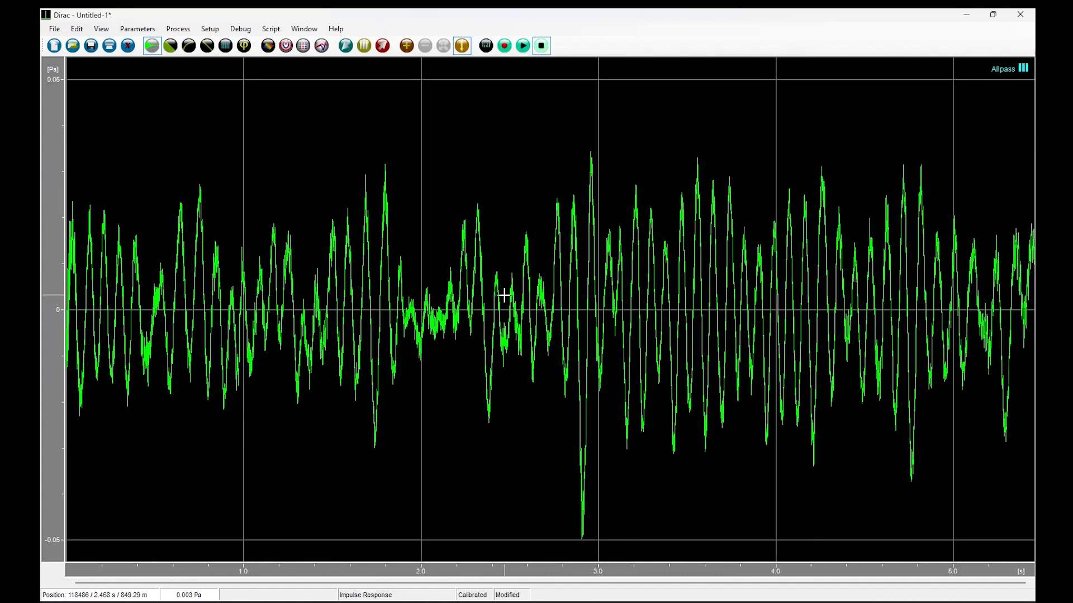